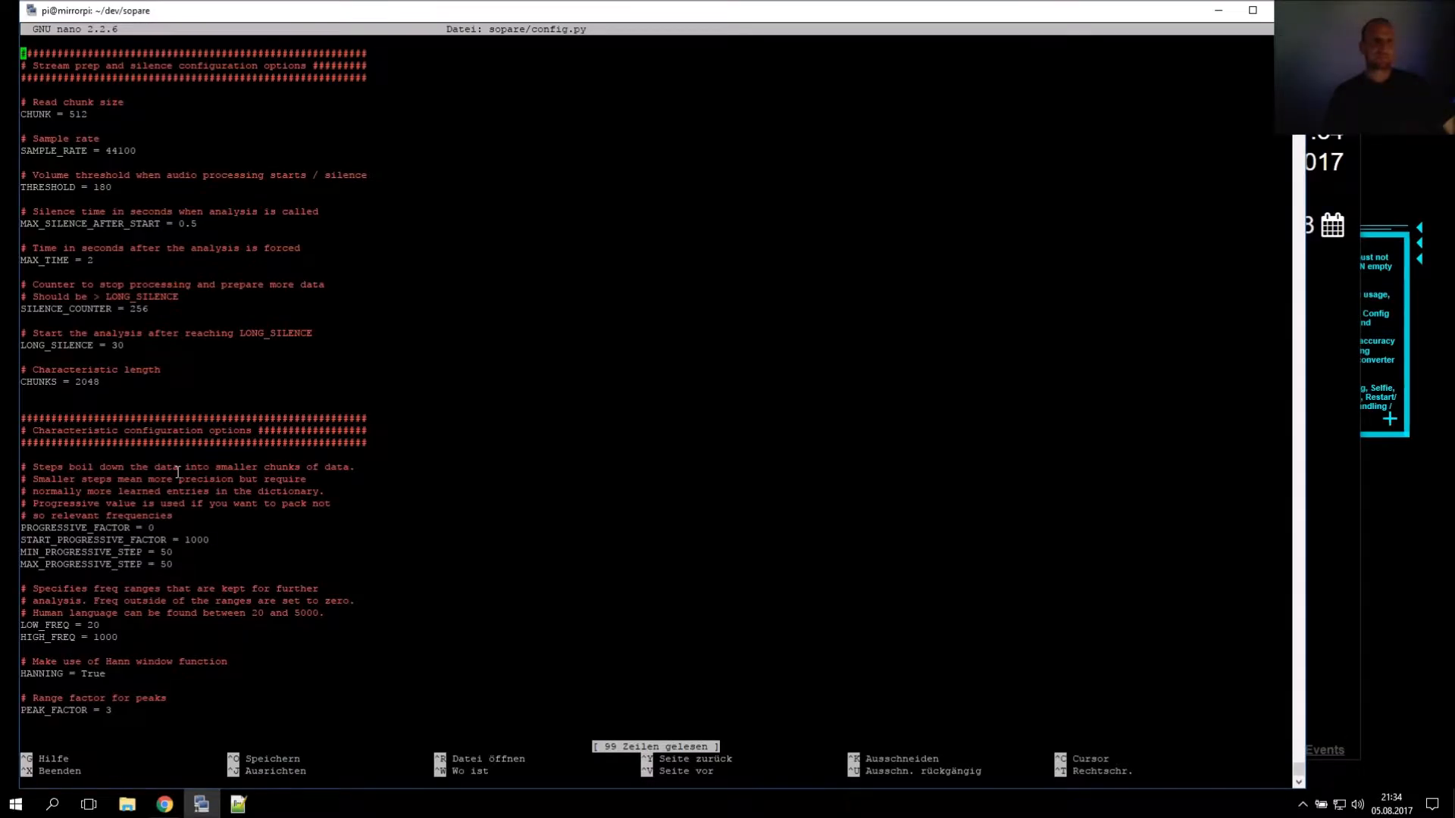
# Scroll to the compare options in config.py and change MIN_CROSS_SIMILARITY to 7
pyautogui.scroll(-3)
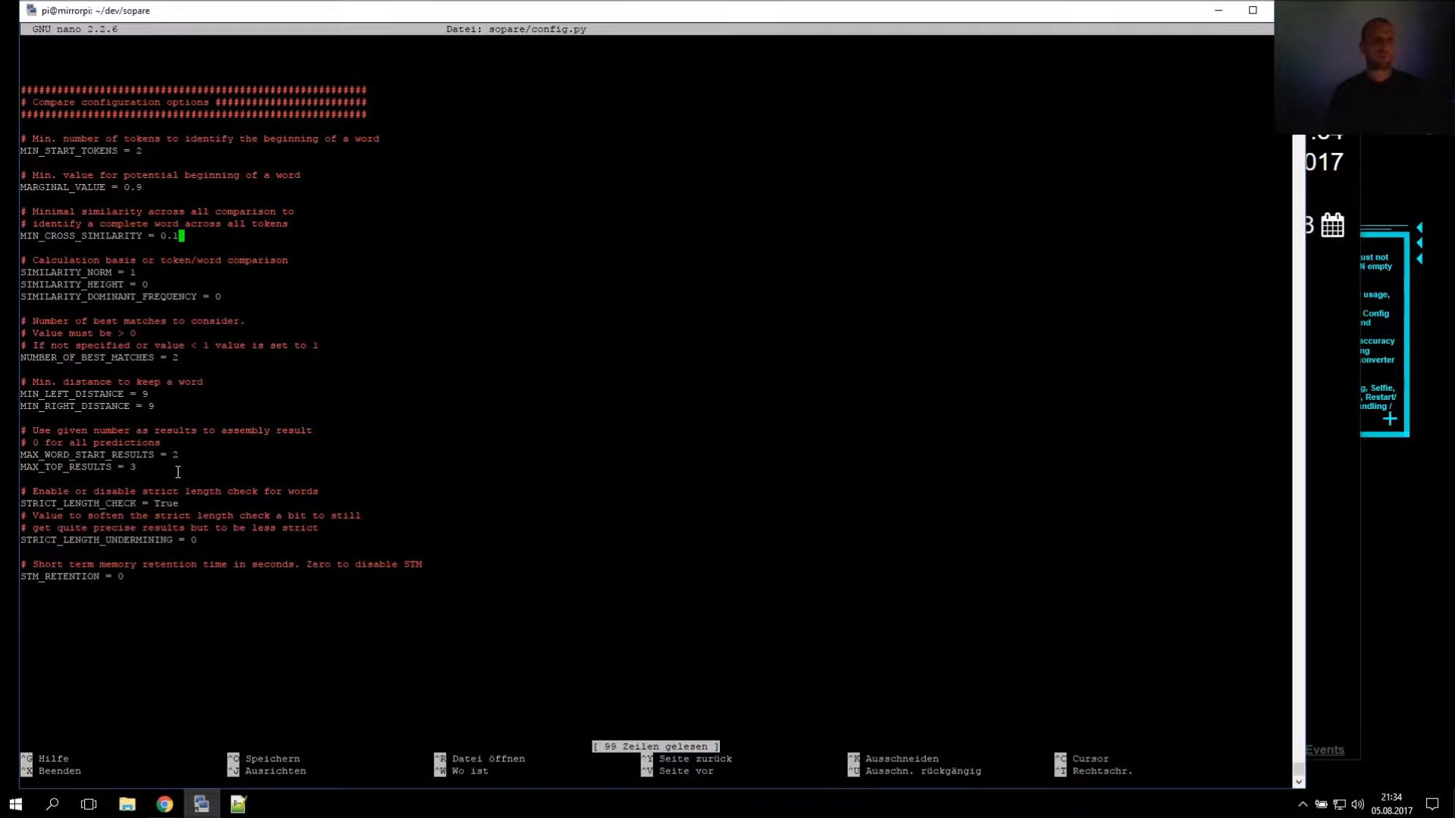
pyautogui.write('7')
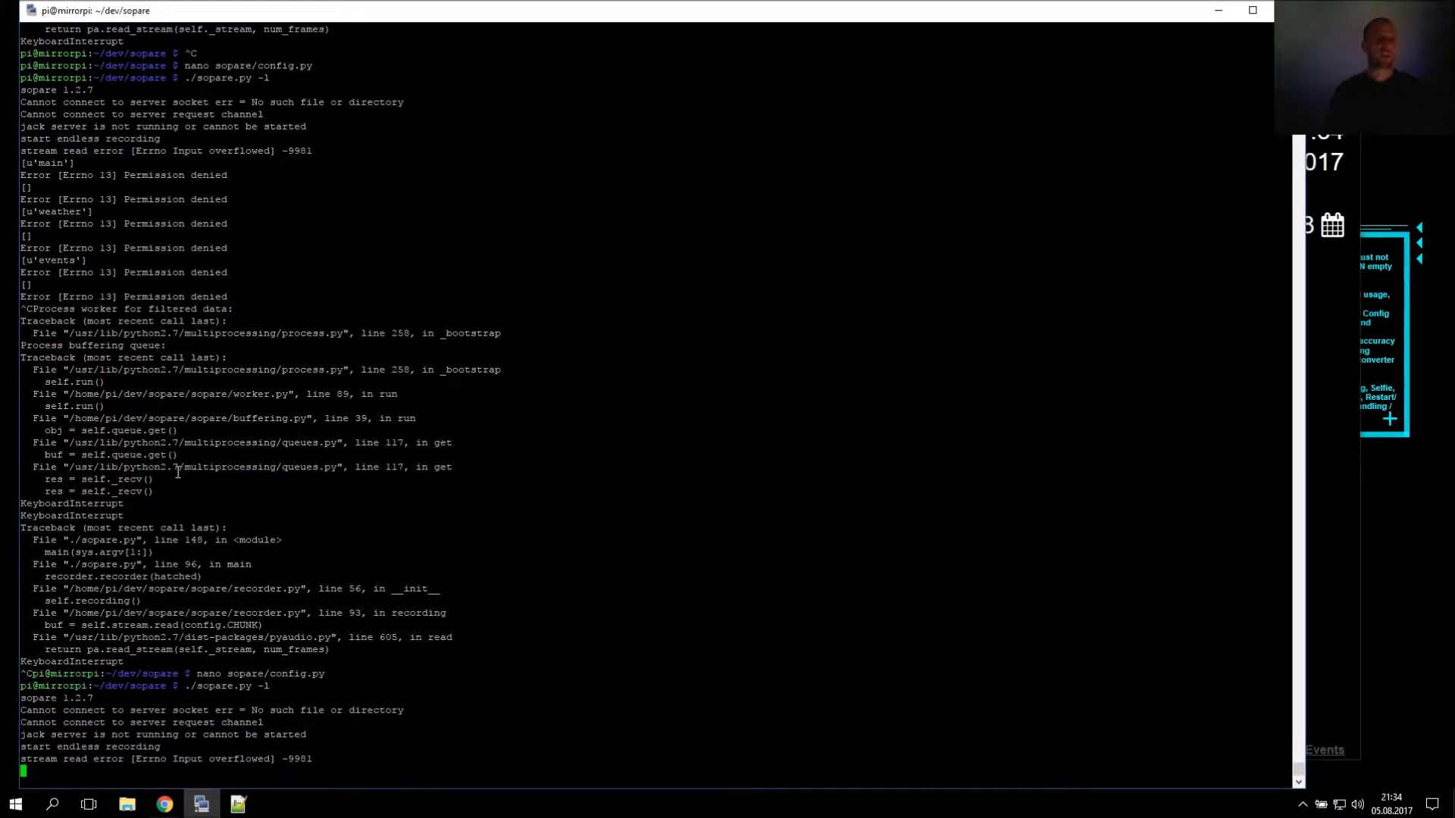
# Review the permission-denied errors, then enter ./sopare.py -l -v at the prompt
pyautogui.scroll(-3)
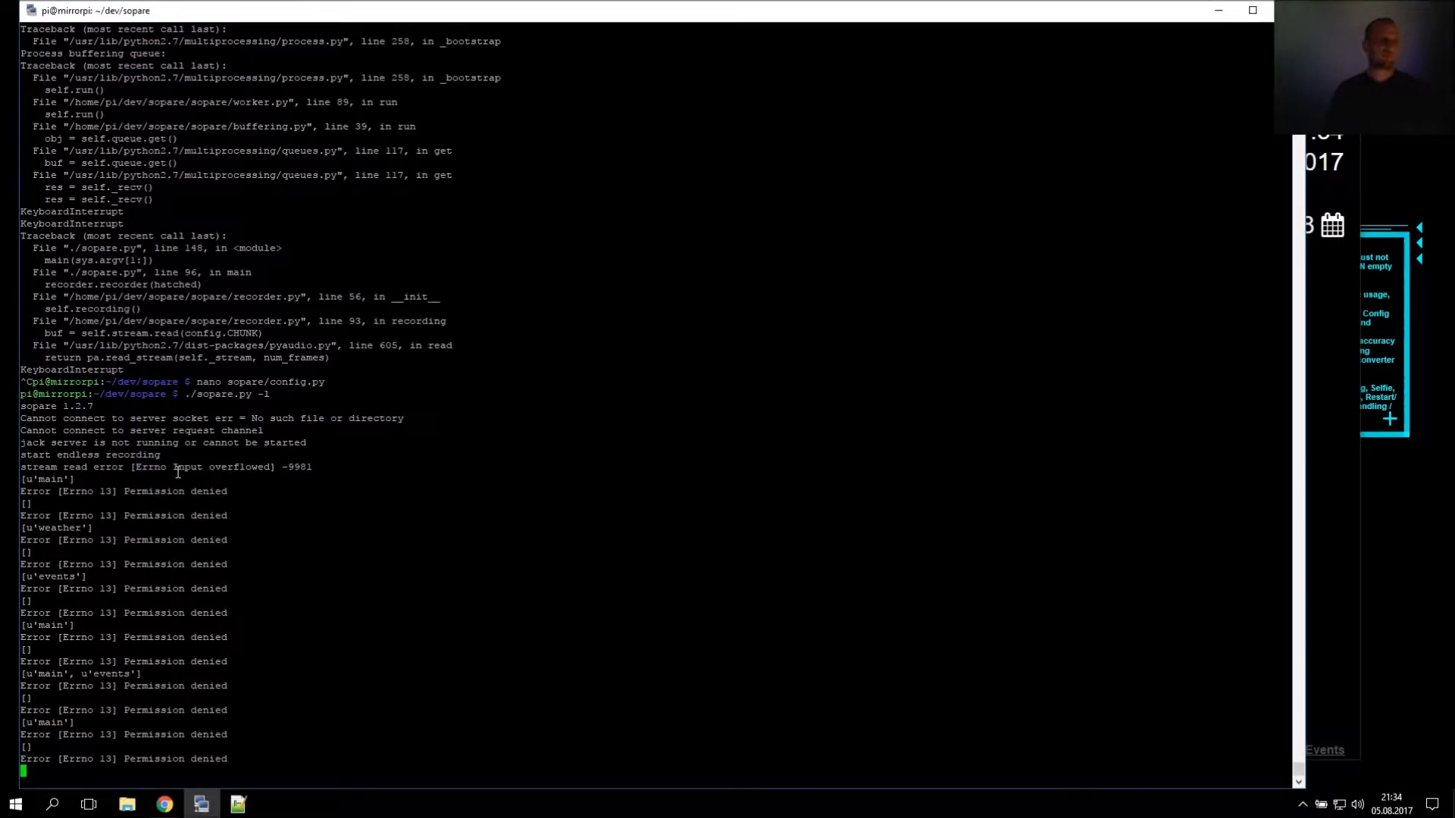
pyautogui.scroll(3)
pyautogui.write('nano sopare/config.py')
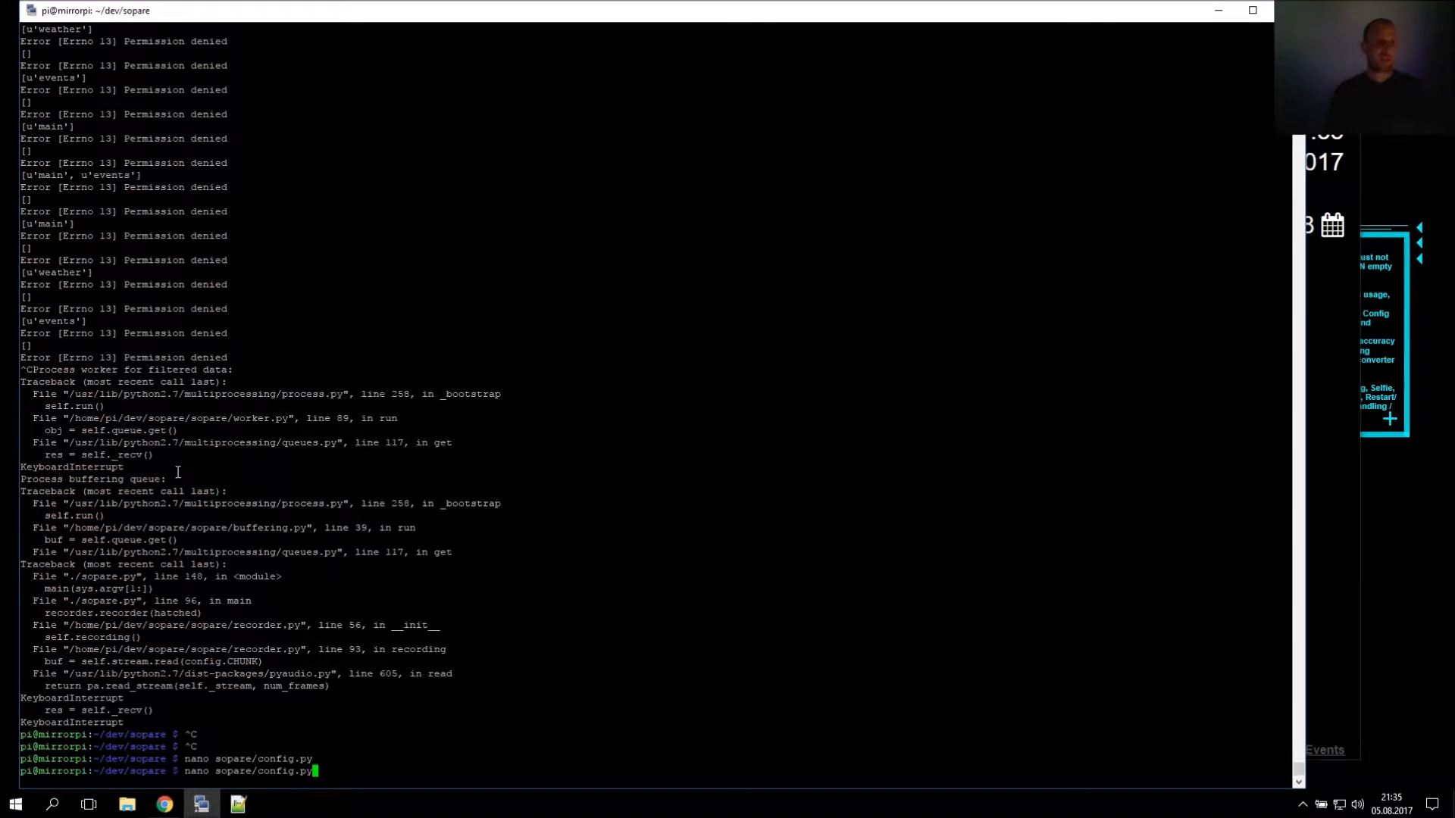
pyautogui.write('./sopare.py -l -v')
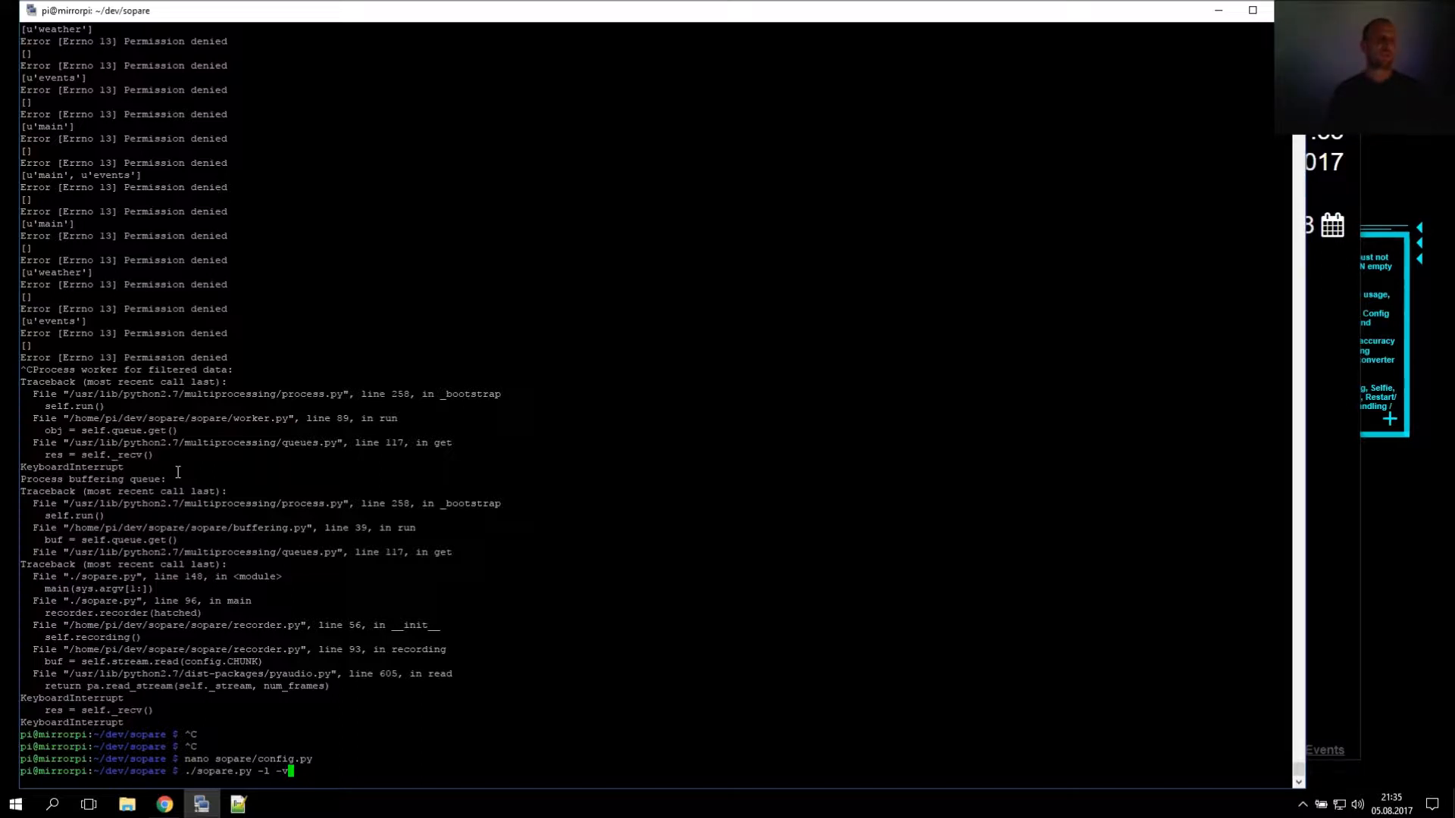
# Launch ./sopare.py -l -v and scroll through the best-match scores for 'main'
pyautogui.press('Return')
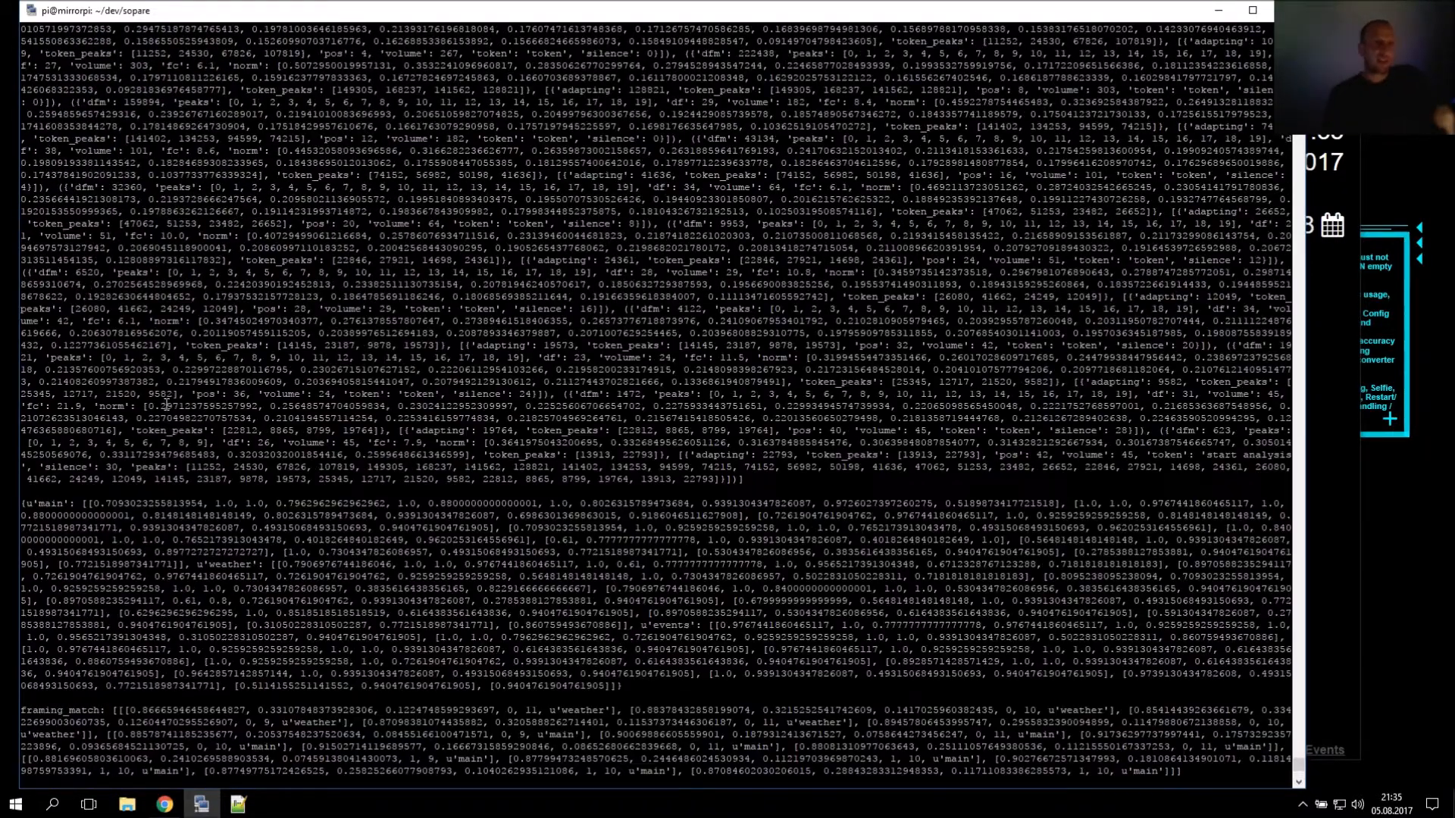
pyautogui.scroll(-3)
pyautogui.write('./sopare.py -l -v')
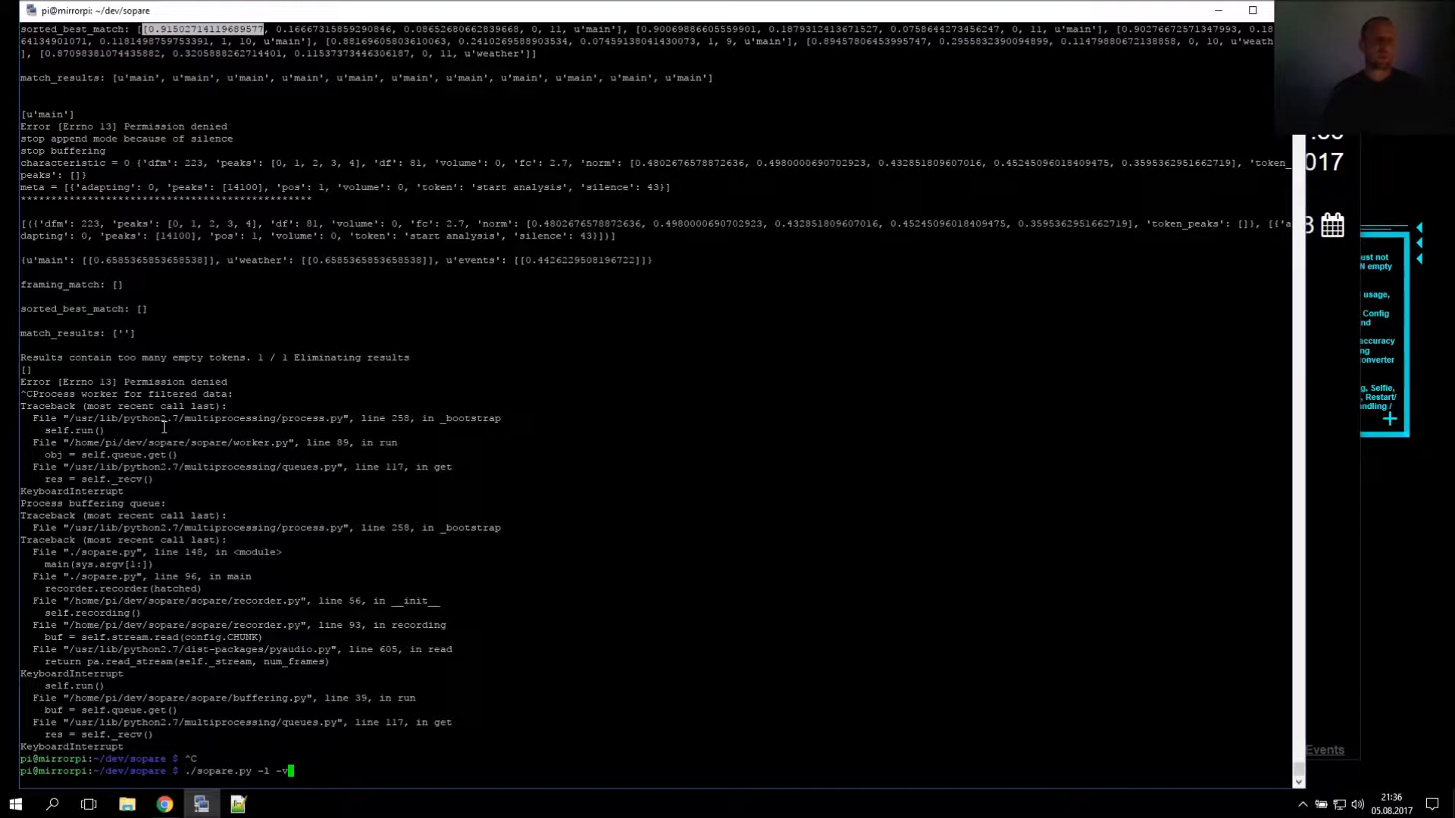
# Rerun ./sopare.py -l -v to see the 'events' match scores
pyautogui.press('Return')
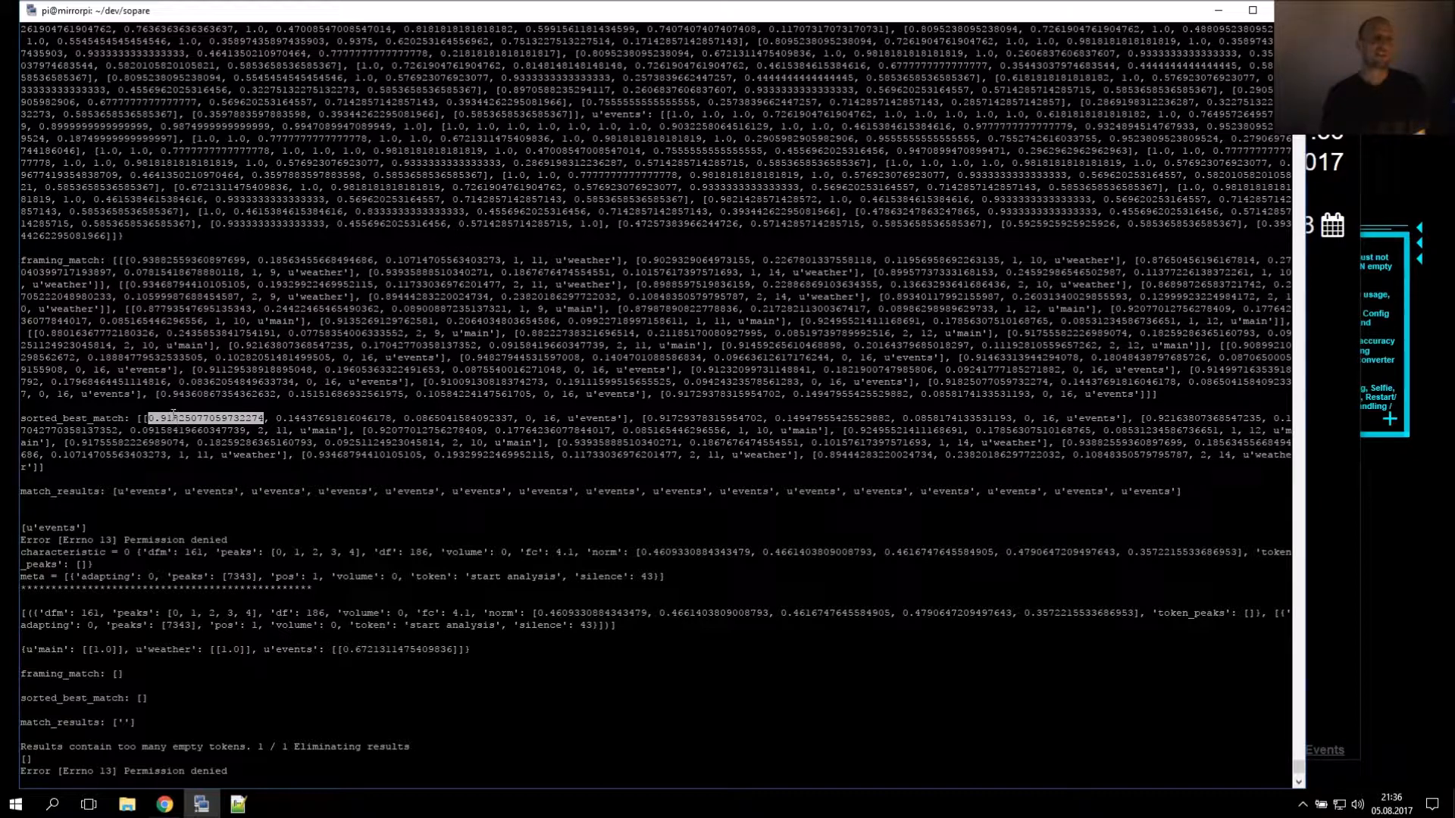
pyautogui.moveTo(202, 443)
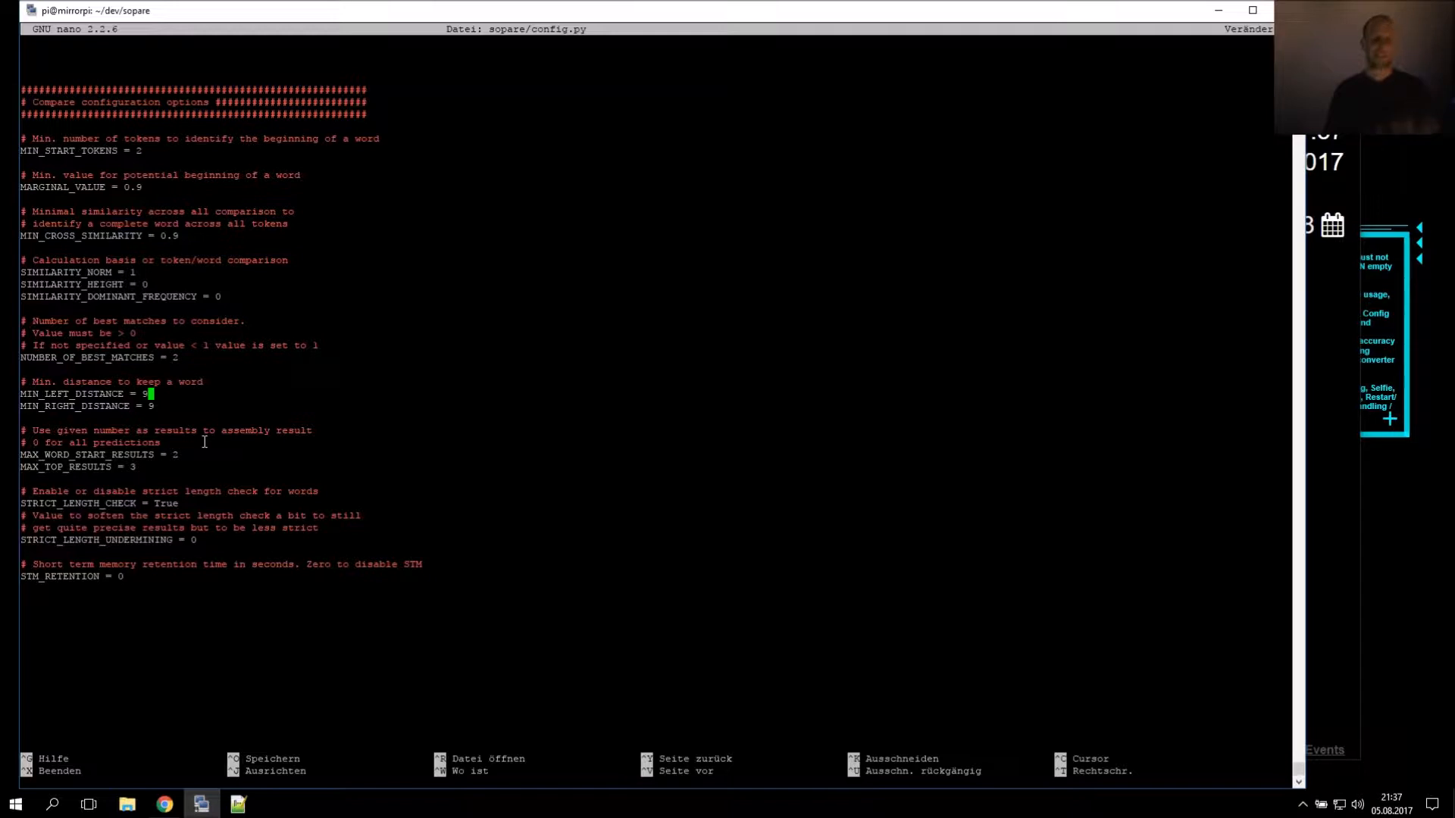
# Enter 0.2 for MIN_LEFT_DISTANCE and 0.15 for MIN_RIGHT_DISTANCE, then save config.py
pyautogui.write('0.1')
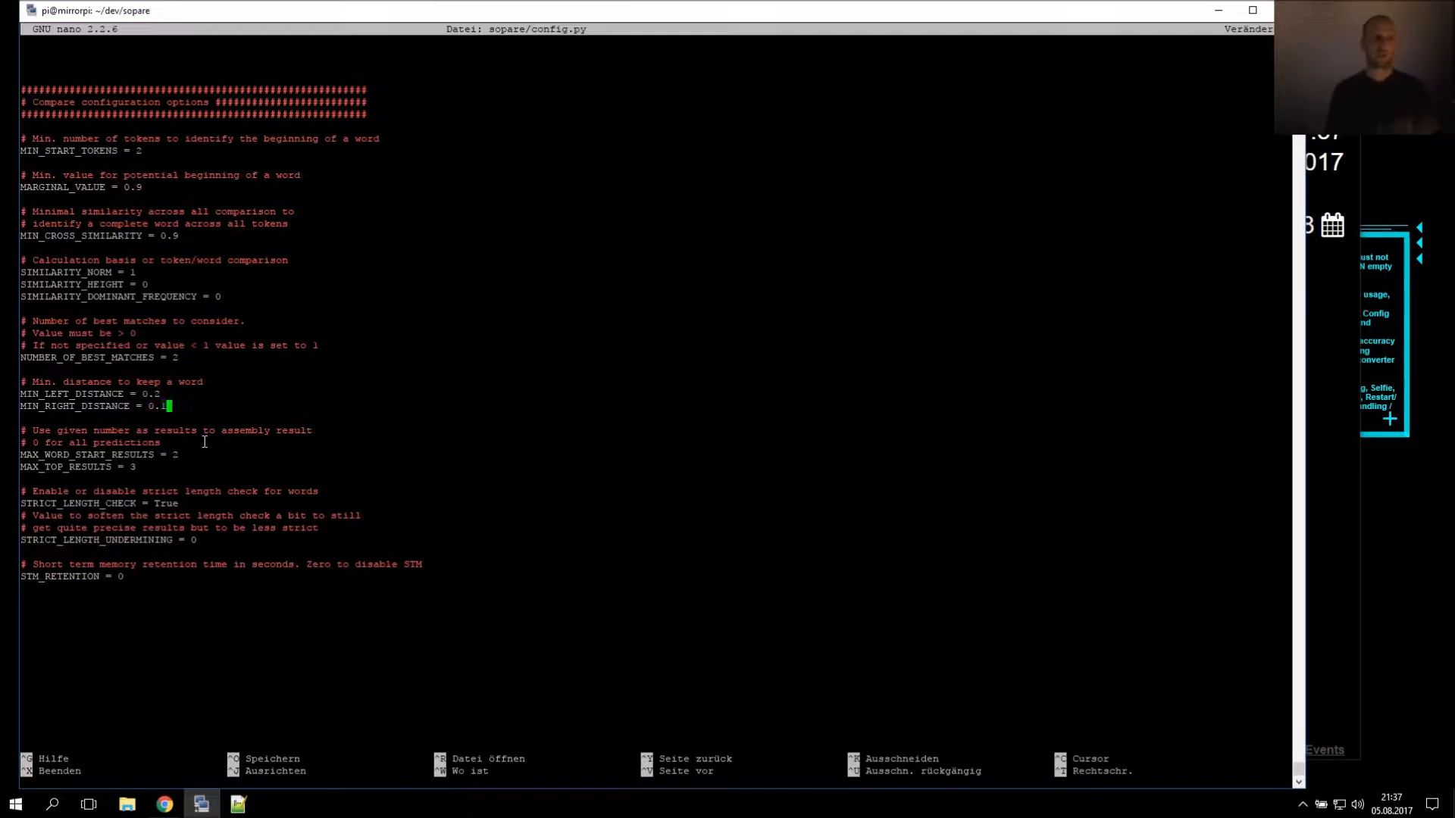
pyautogui.write('5')
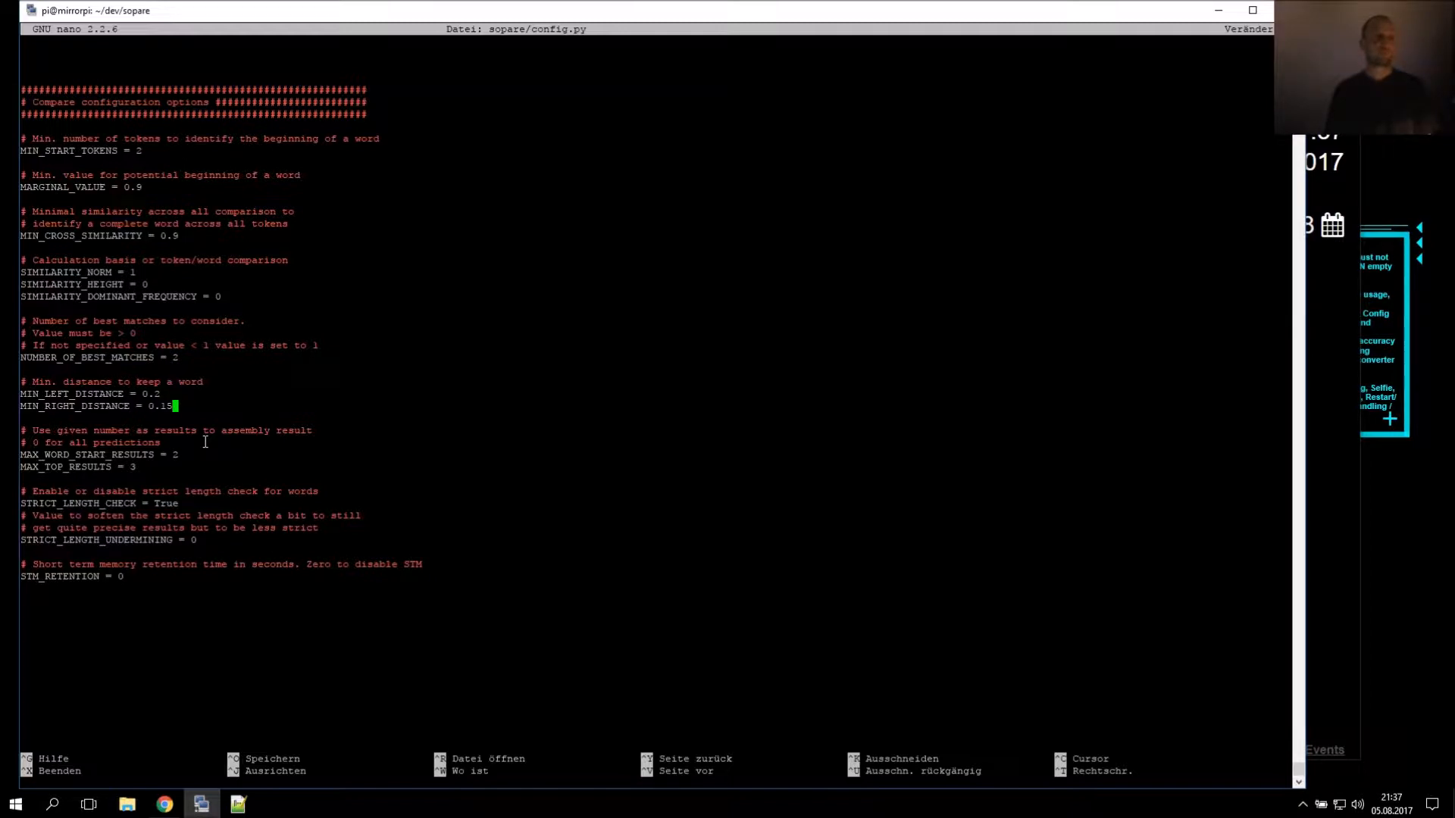
pyautogui.click(162, 393)
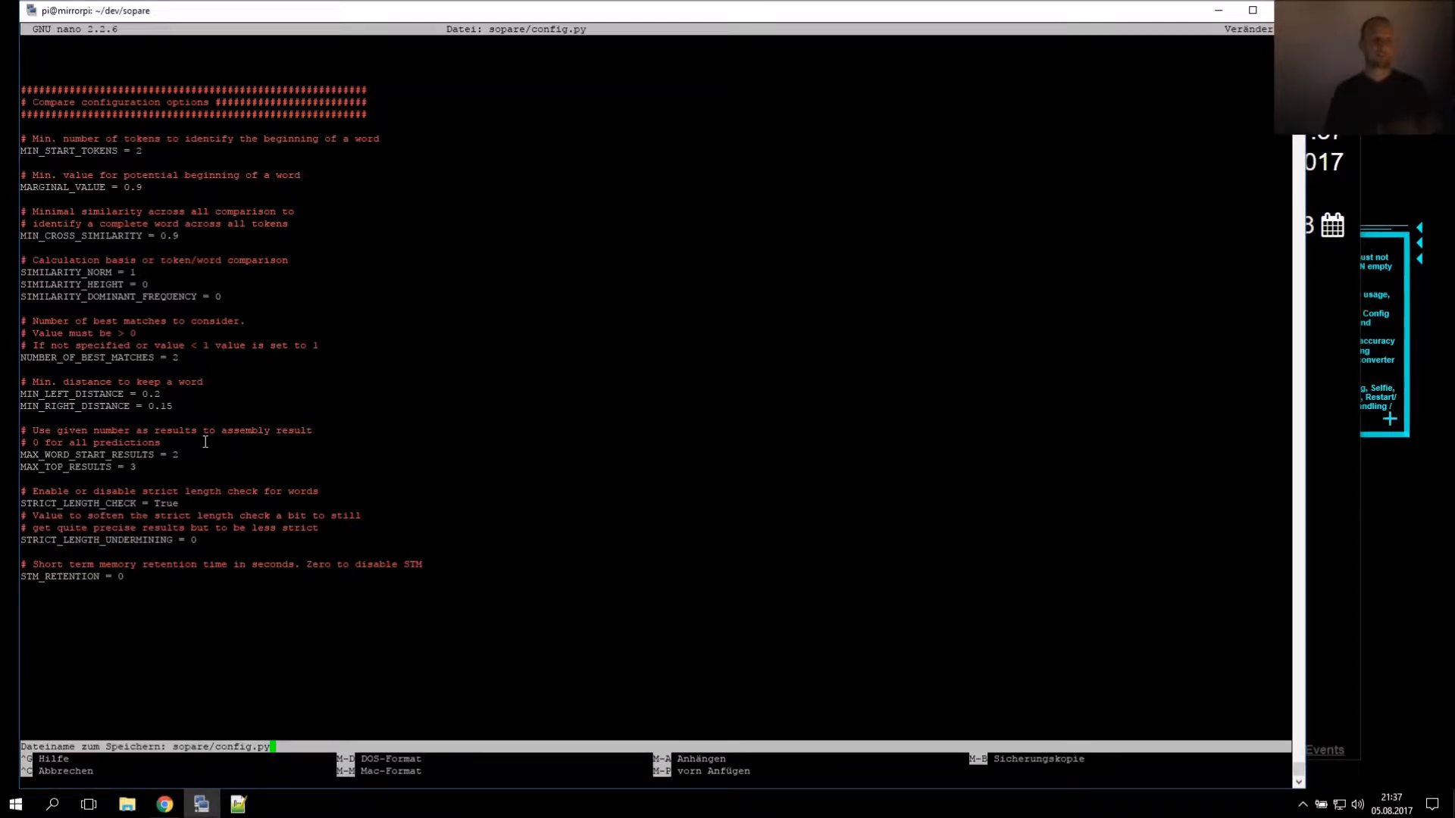
pyautogui.press('Return')
pyautogui.write('./sopare.py -l -v')
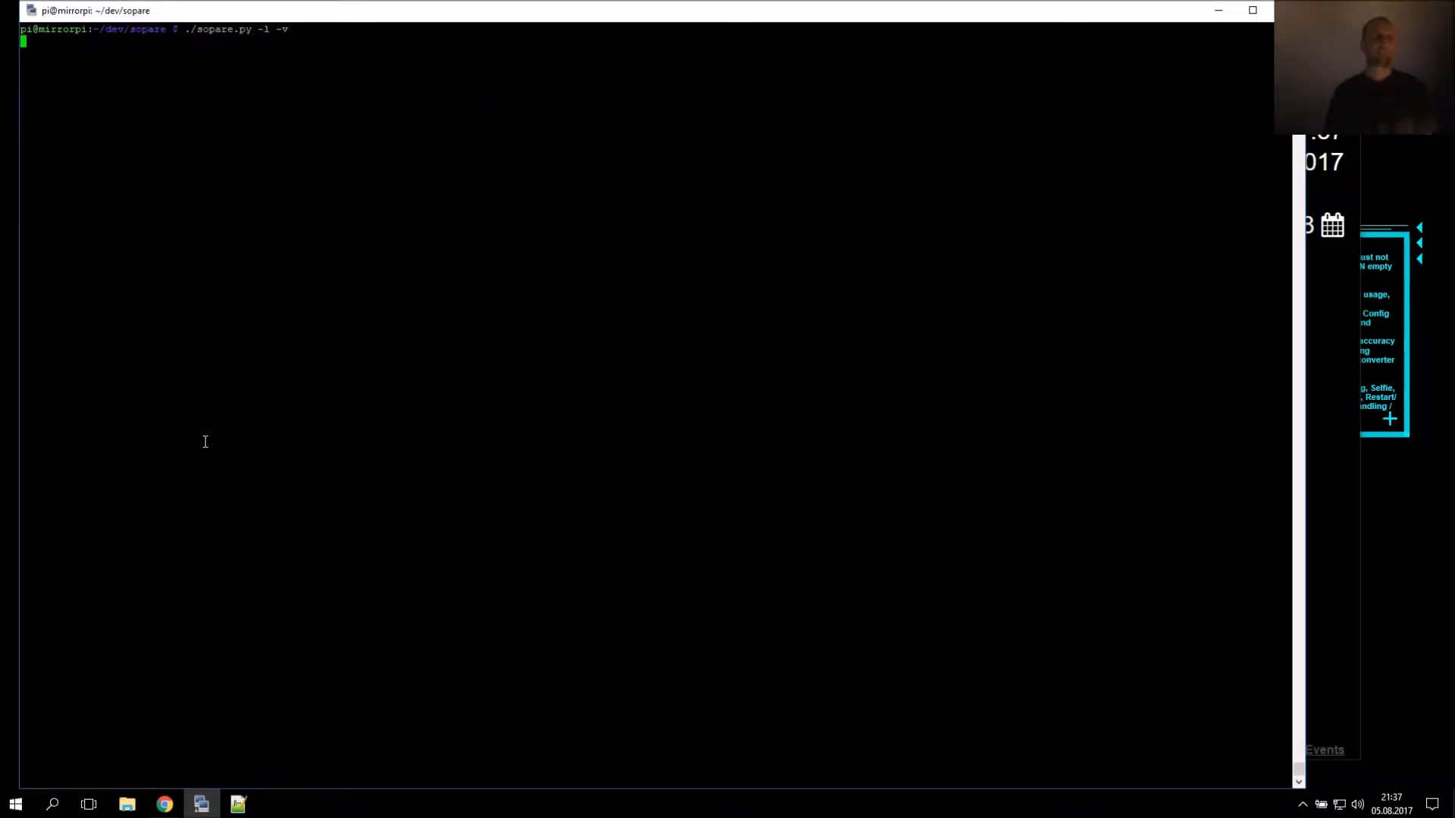
# Run ./sopare.py -l -v and highlight the top 'weather'/'main' best-match score
pyautogui.press('Return')
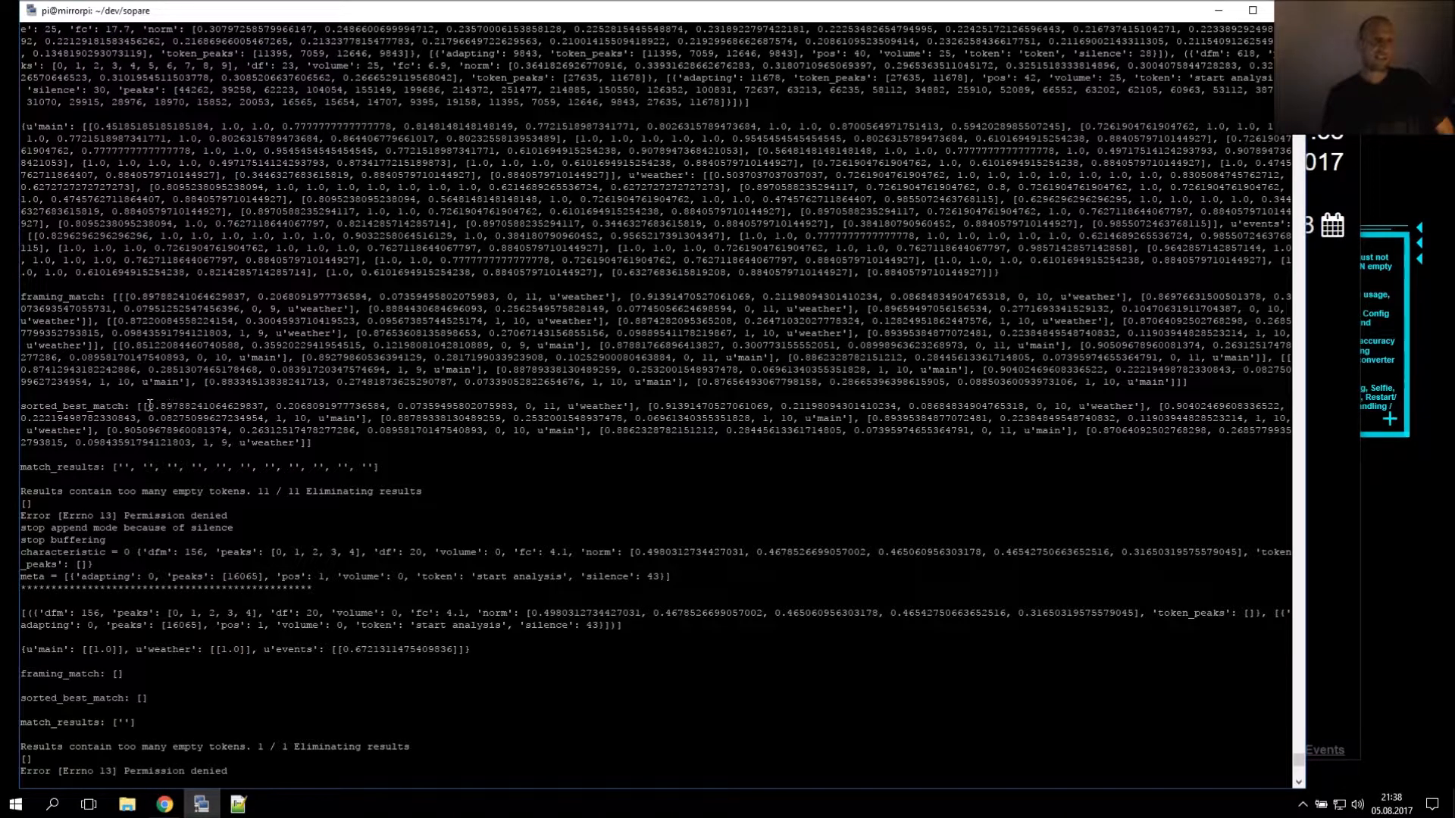
pyautogui.doubleClick(204, 405)
pyautogui.write('./sopare.py -l -v')
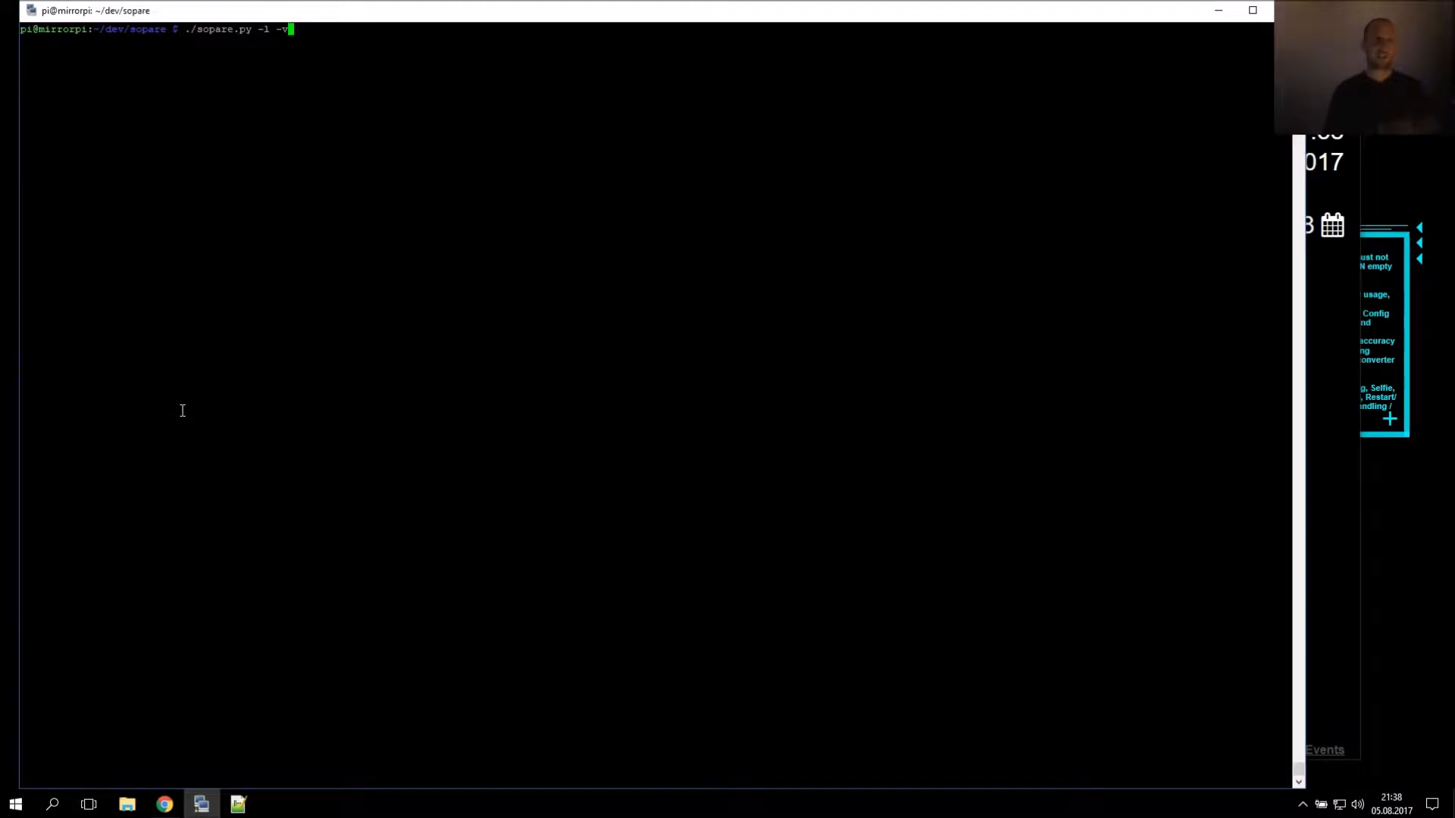
# Relaunch the verbose run and inspect the 'events' and 'weather' best-match scores
pyautogui.press('Return')
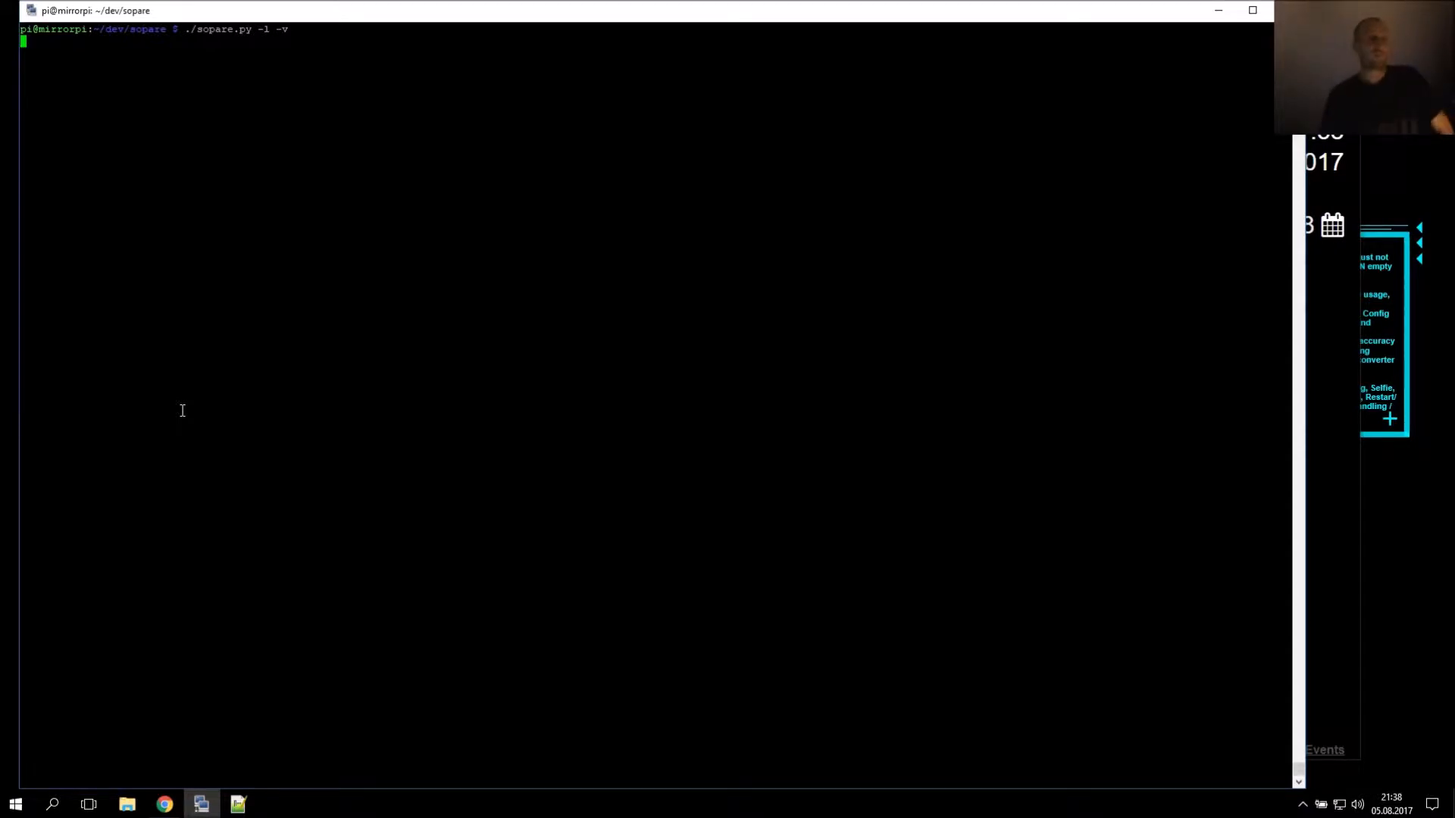
pyautogui.press('Return')
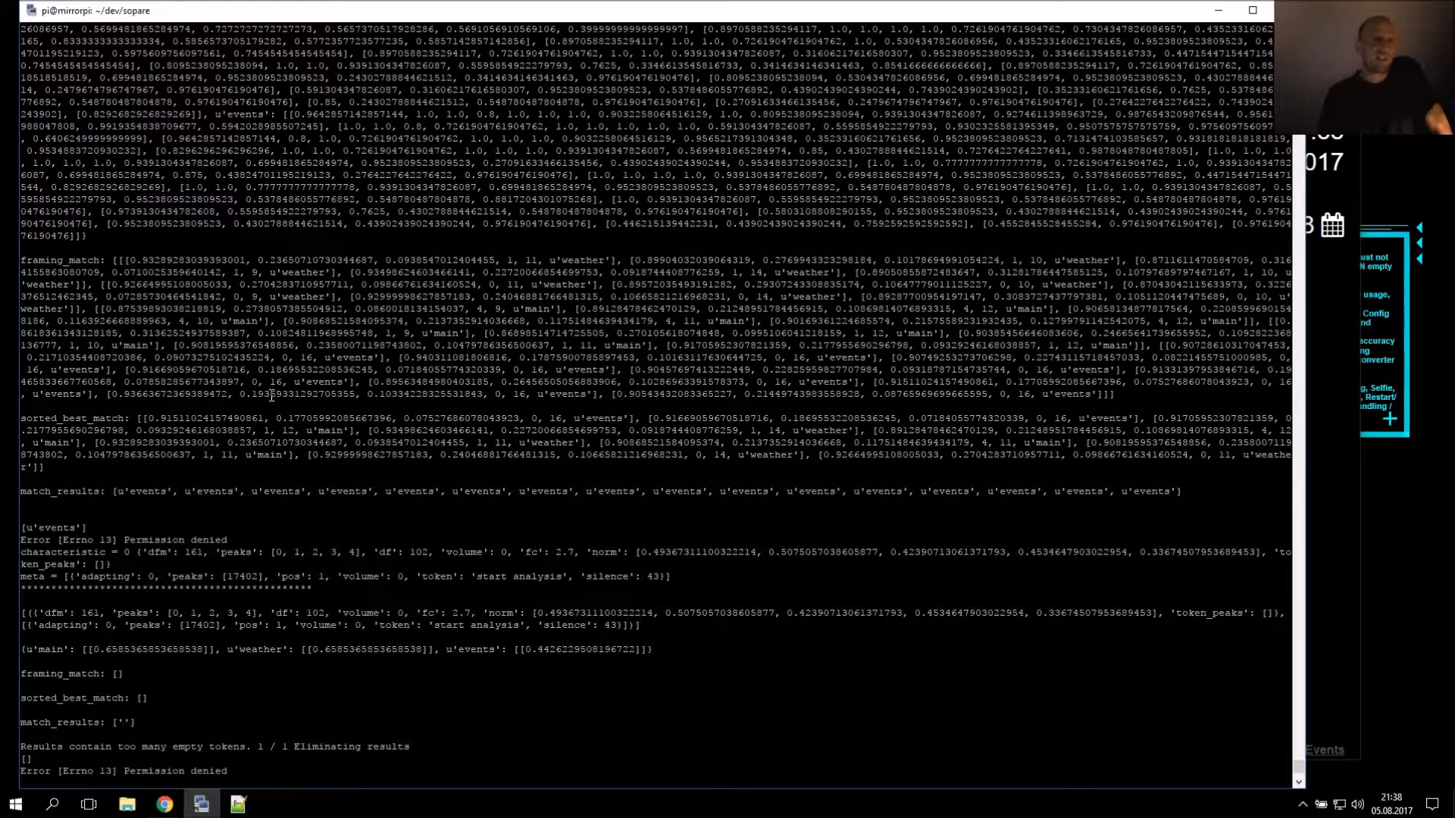
pyautogui.moveTo(492, 425)
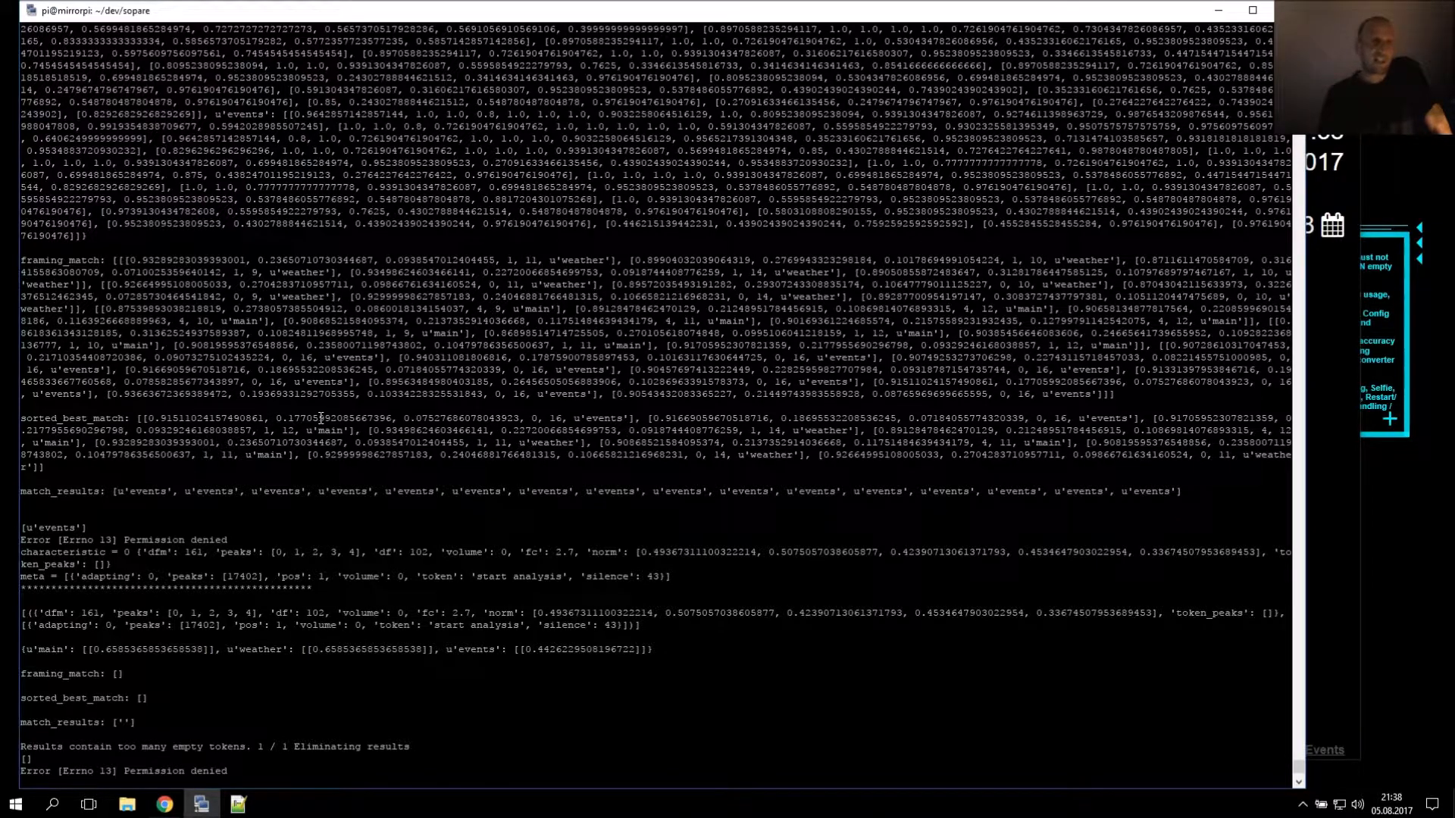
pyautogui.doubleClick(335, 417)
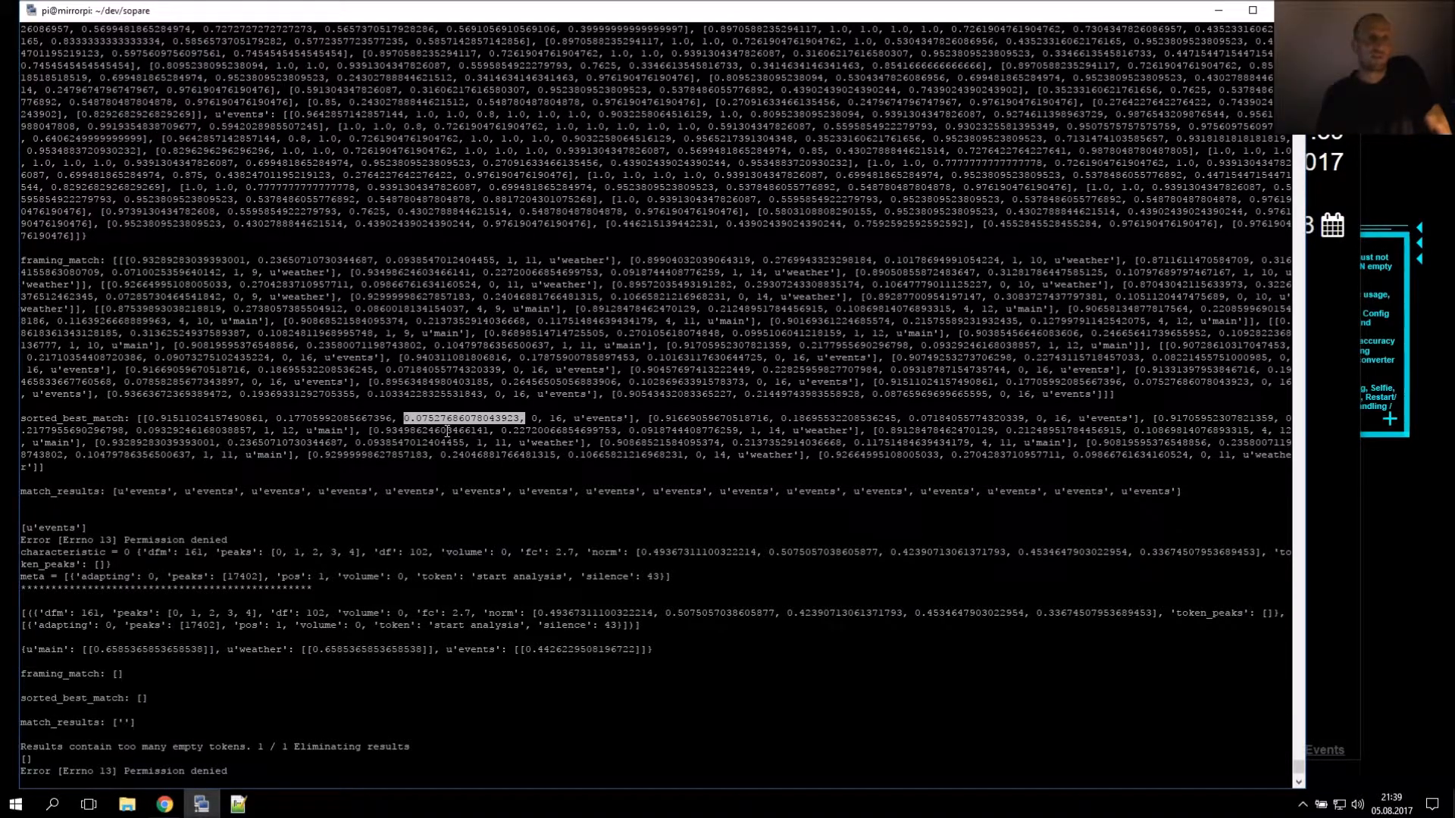
pyautogui.scroll(-3)
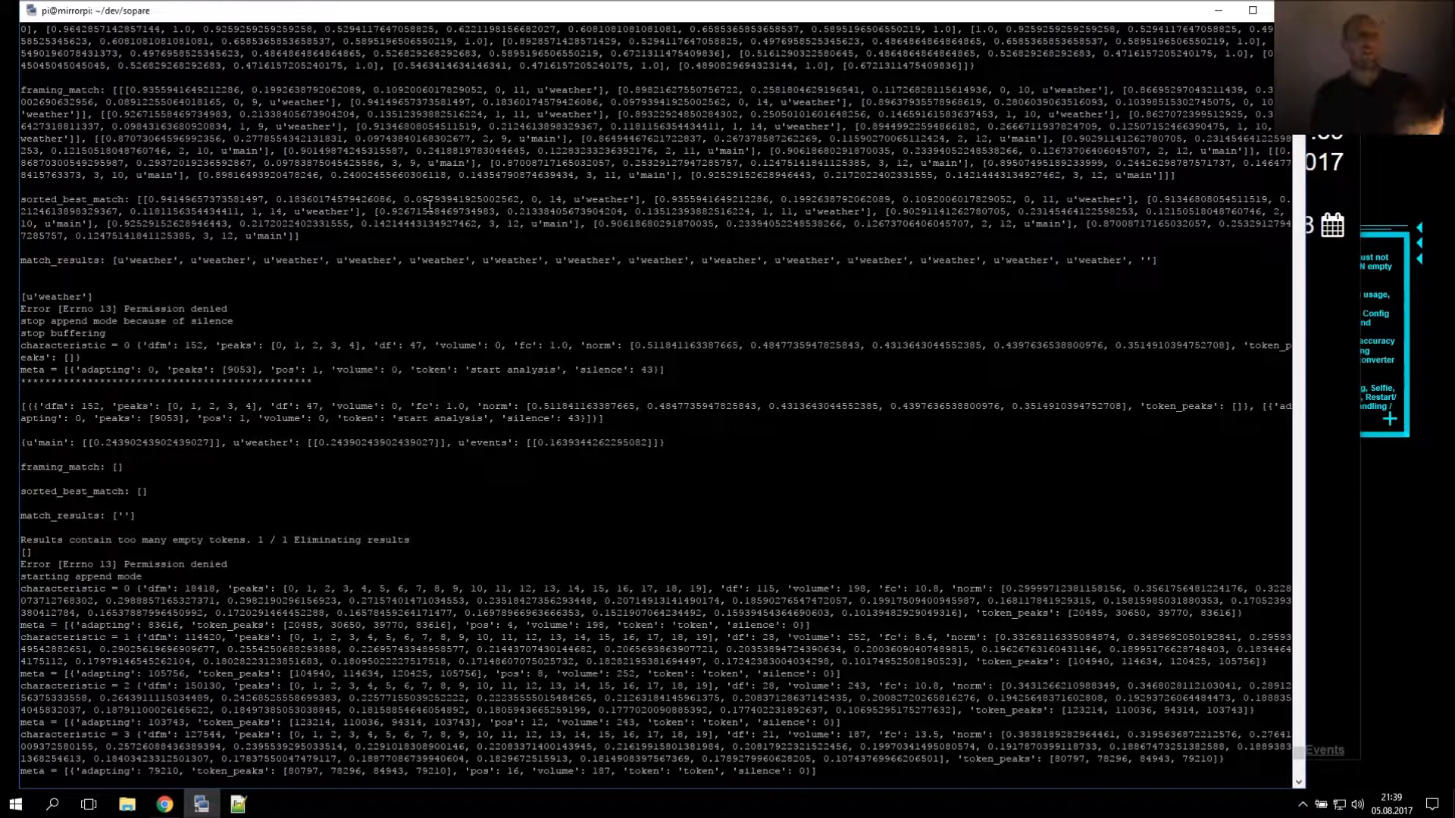
pyautogui.moveTo(390, 191)
pyautogui.write('nano sopare/config.py')
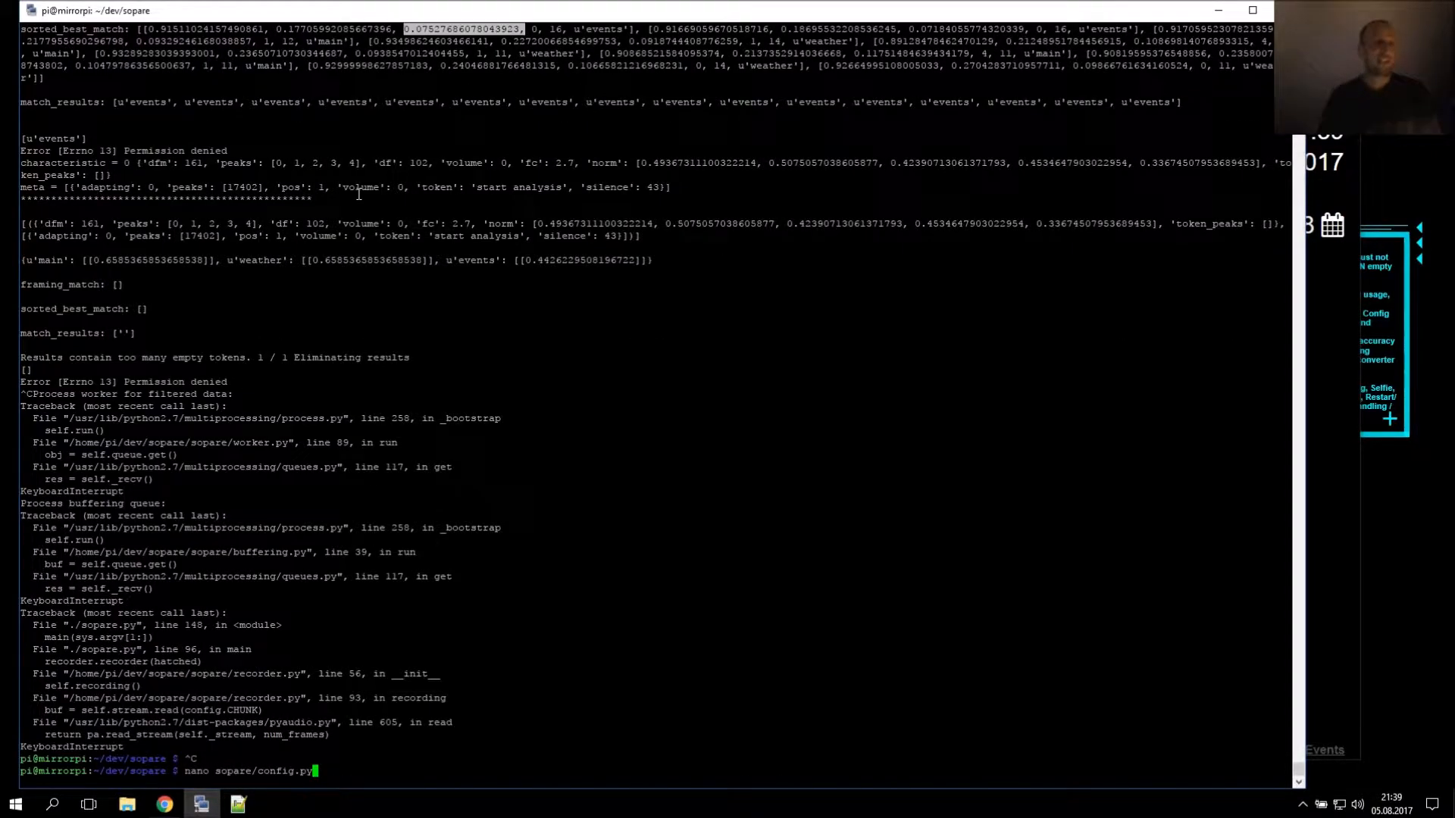
# Open and exit config.py, then rerun ./sopare.py -l -v and inspect the empty-token results
pyautogui.press('Return')
pyautogui.write('./sopare.py -l -v')
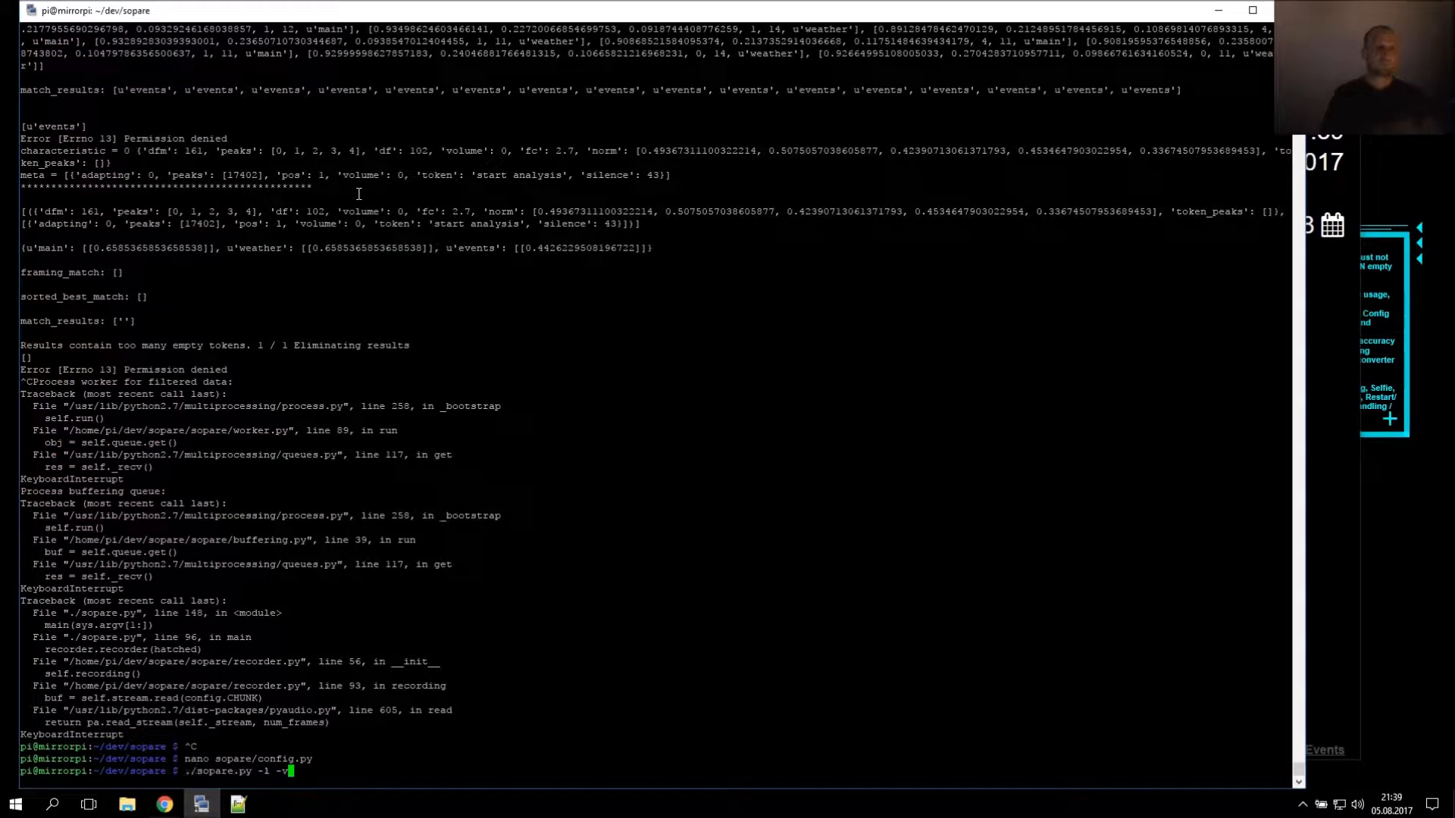
pyautogui.press('Return')
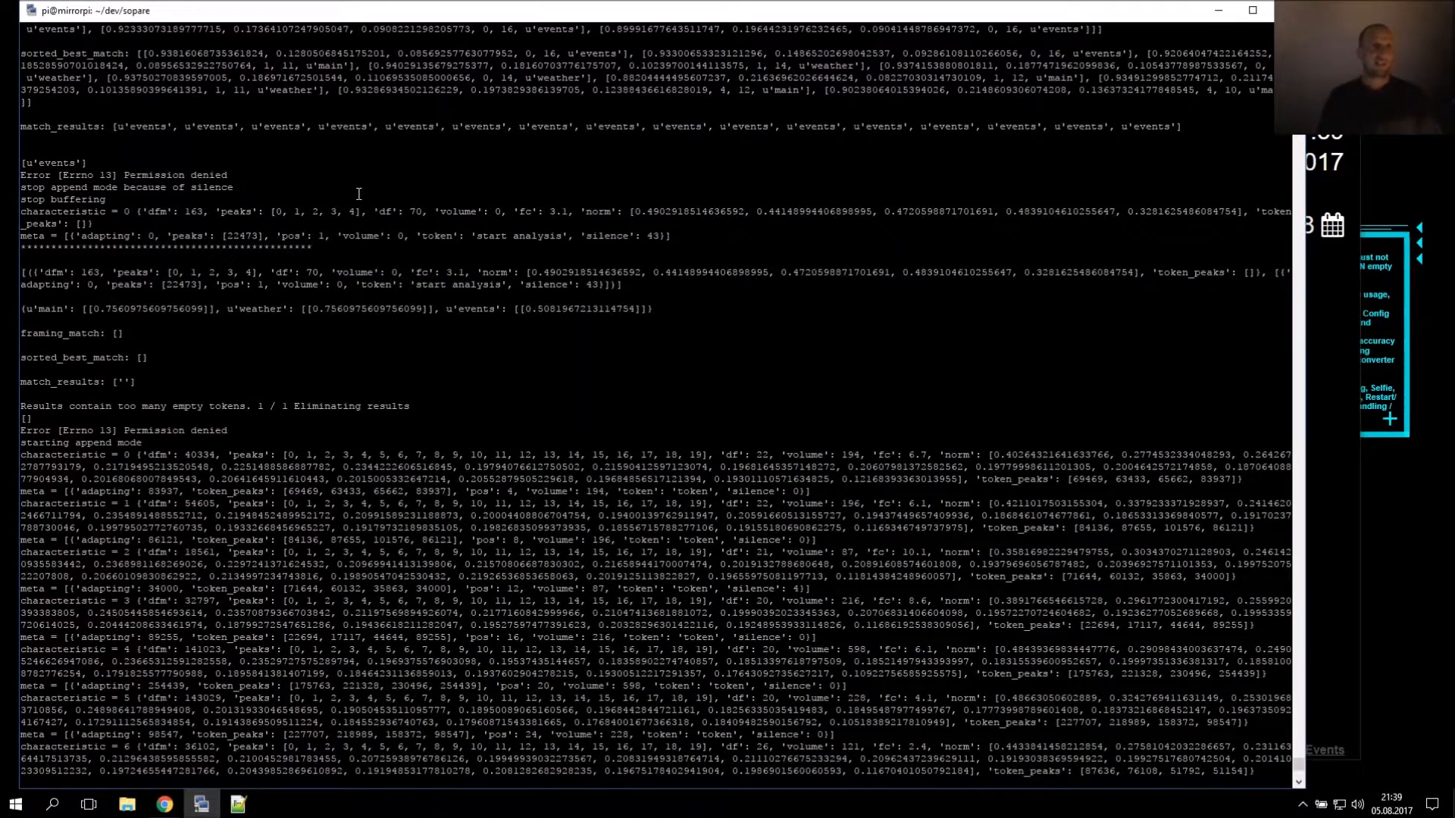
pyautogui.scroll(-3)
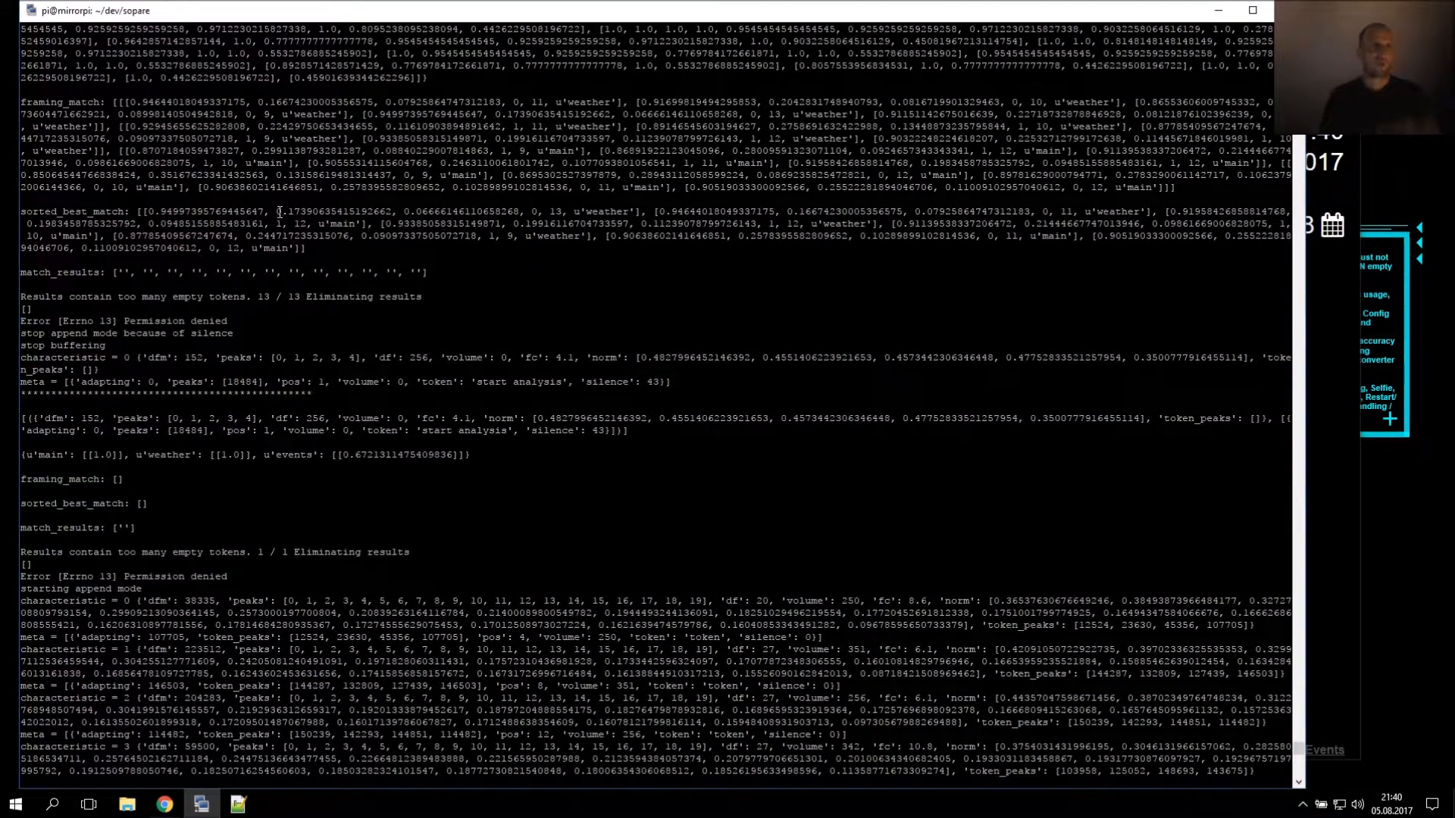
pyautogui.doubleClick(335, 211)
pyautogui.write('nano sopare/config.py')
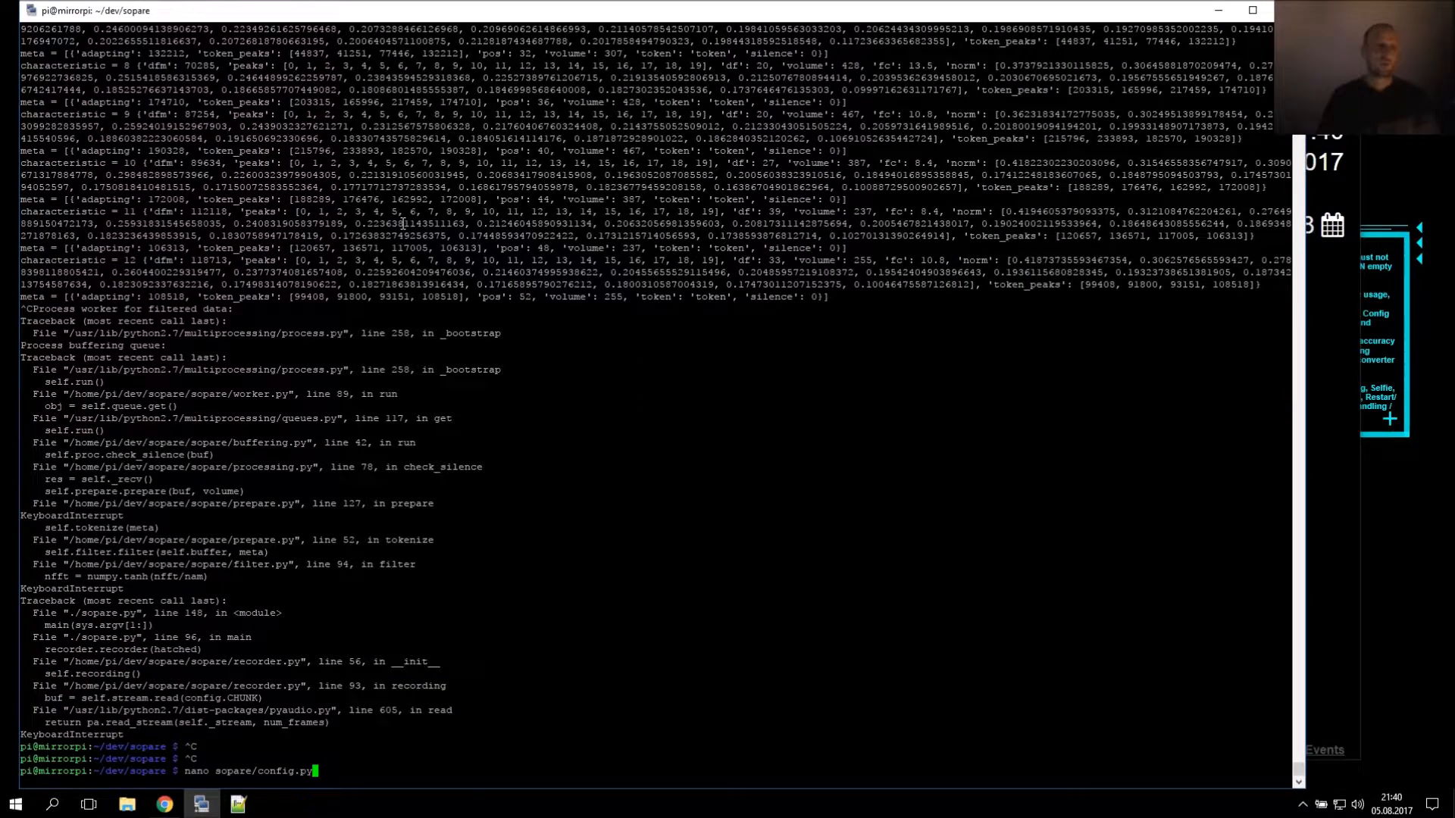
# Open and close config.py, then rerun ./sopare.py -l -v showing 'main' and 'events' matches
pyautogui.press('Return')
pyautogui.write('./sopare.py -l -v')
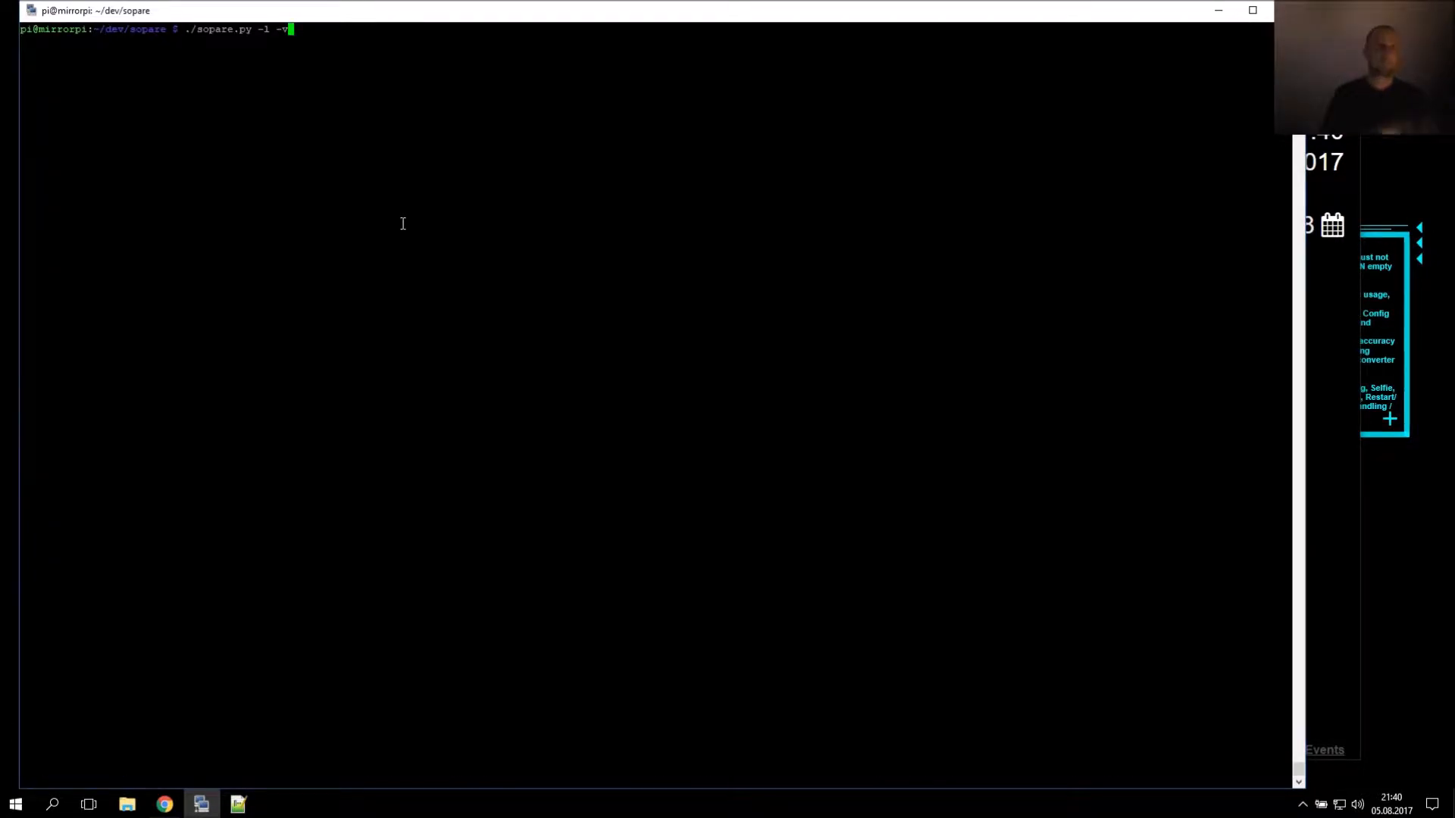
pyautogui.press('Return')
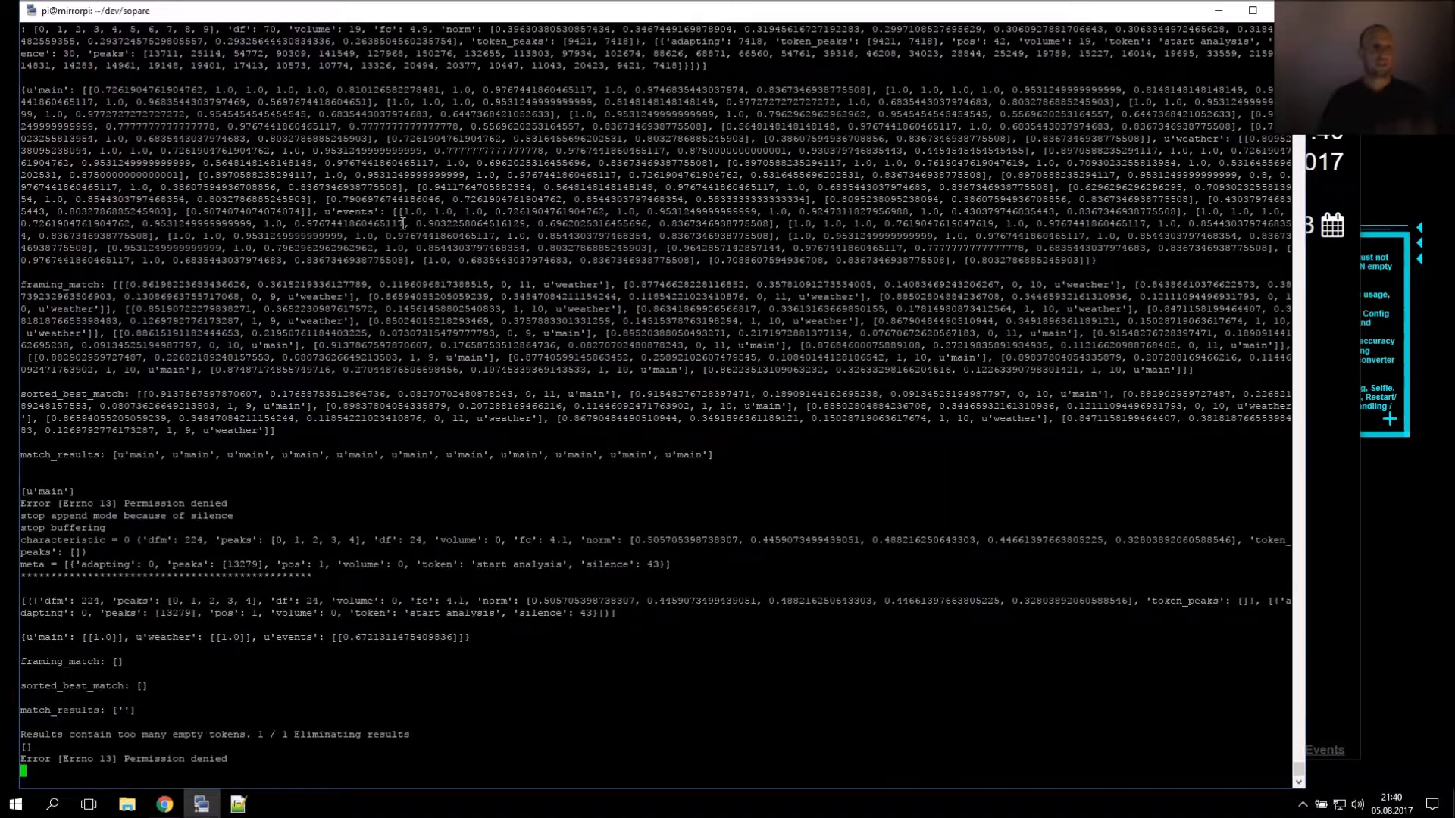
pyautogui.scroll(-3)
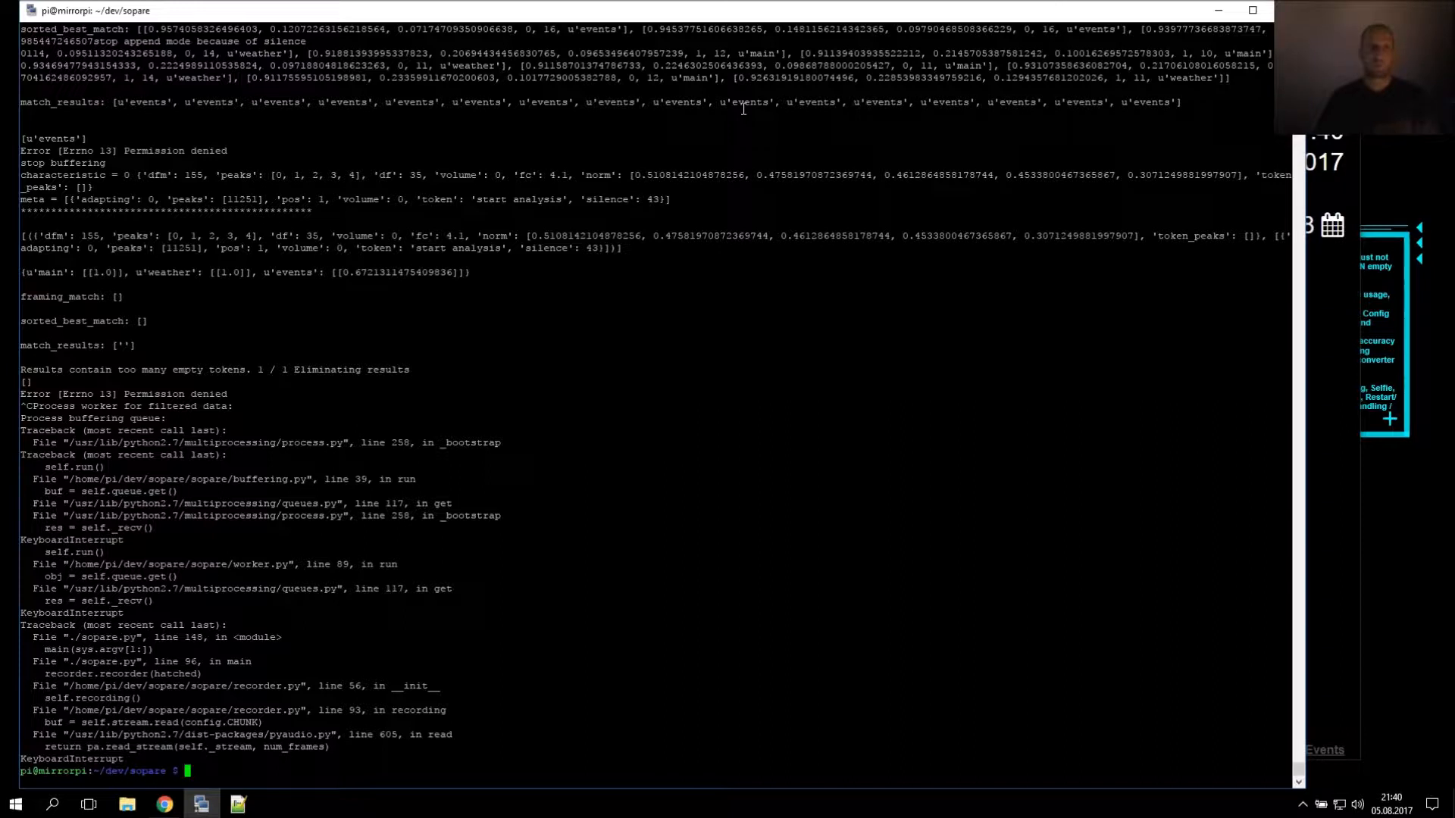
# Open sopare/config.py in nano and scroll down to the compare options
pyautogui.write('nano soup')
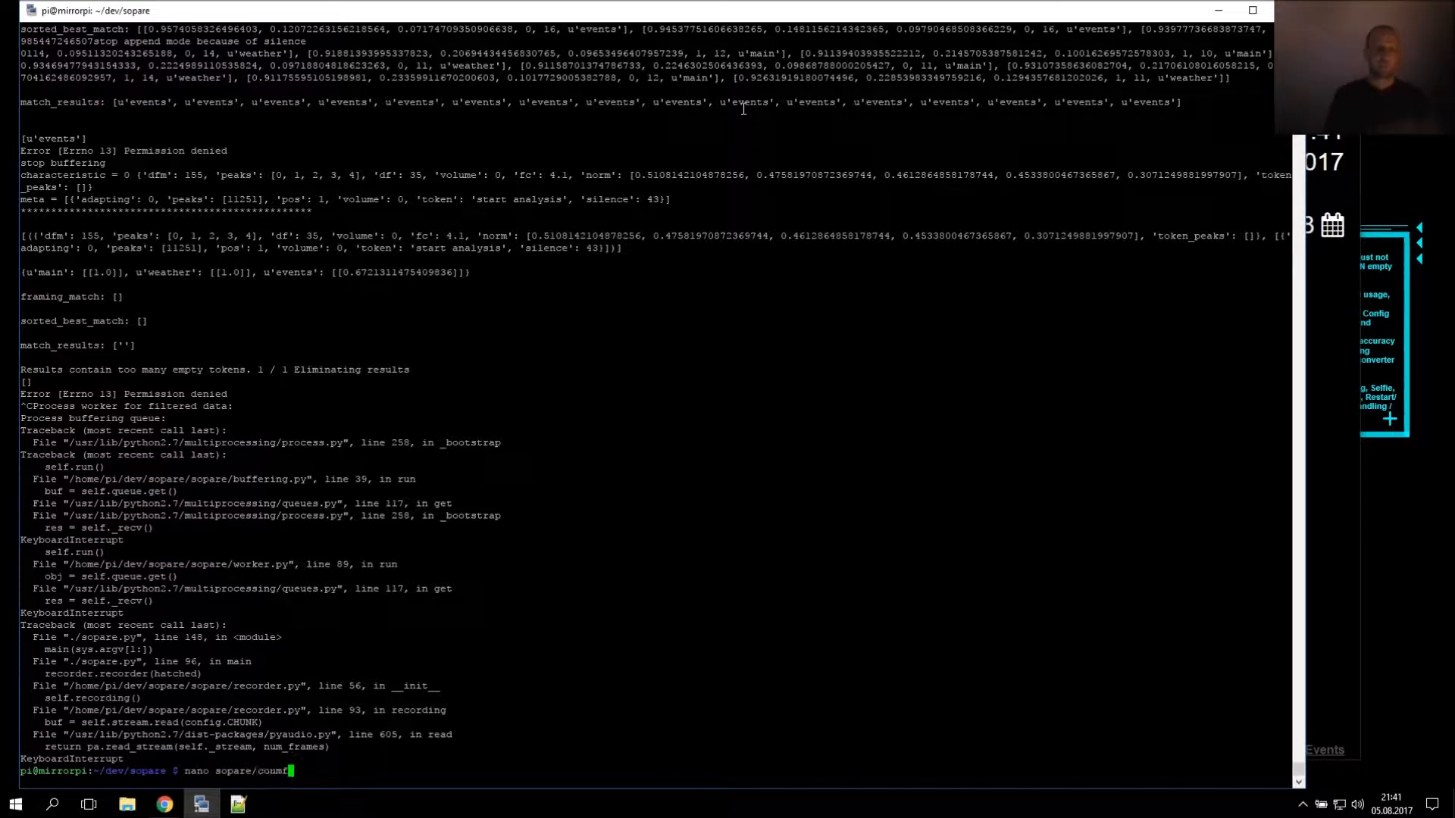
pyautogui.press('Return')
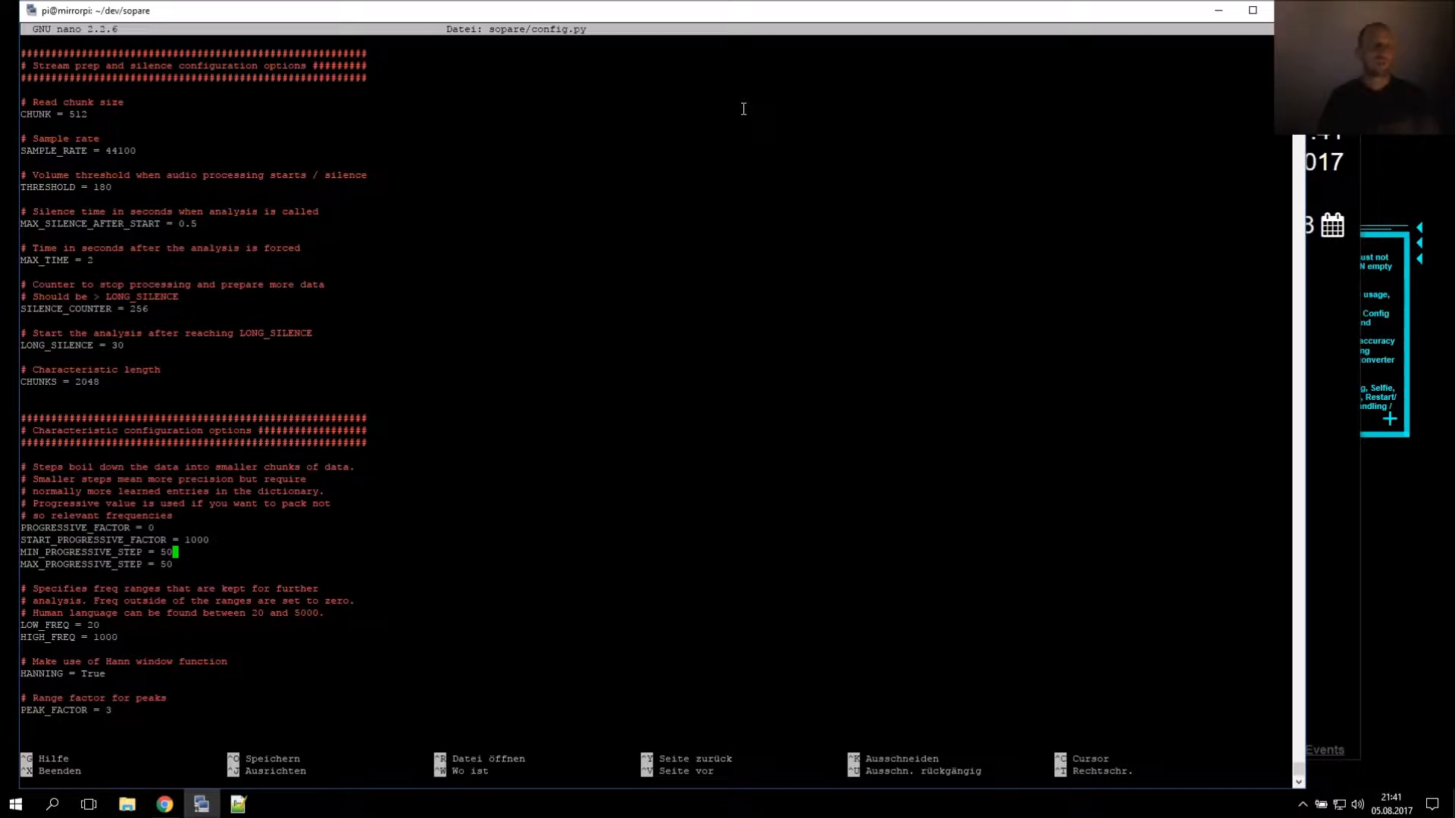
pyautogui.scroll(-3)
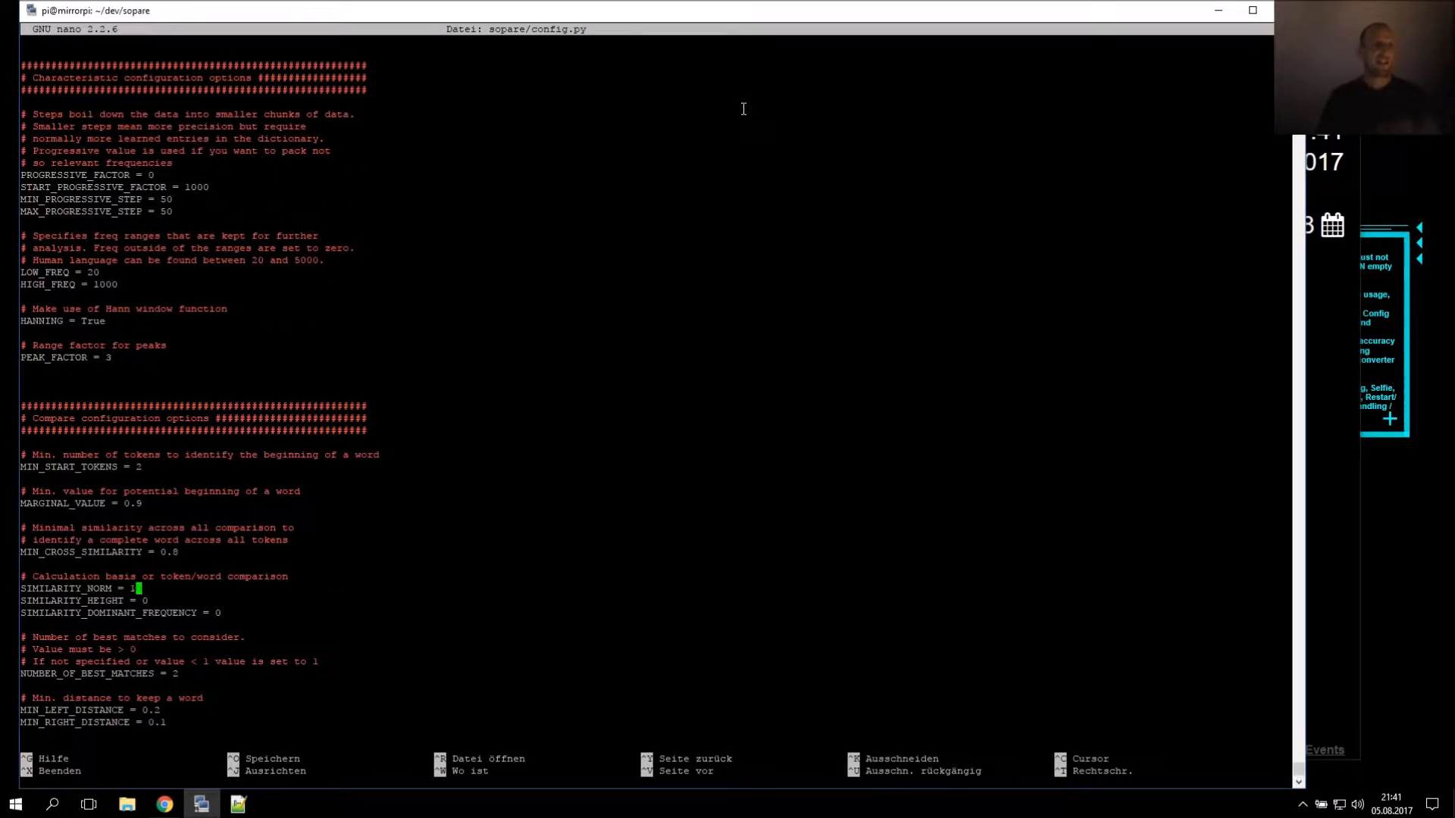
pyautogui.scroll(-3)
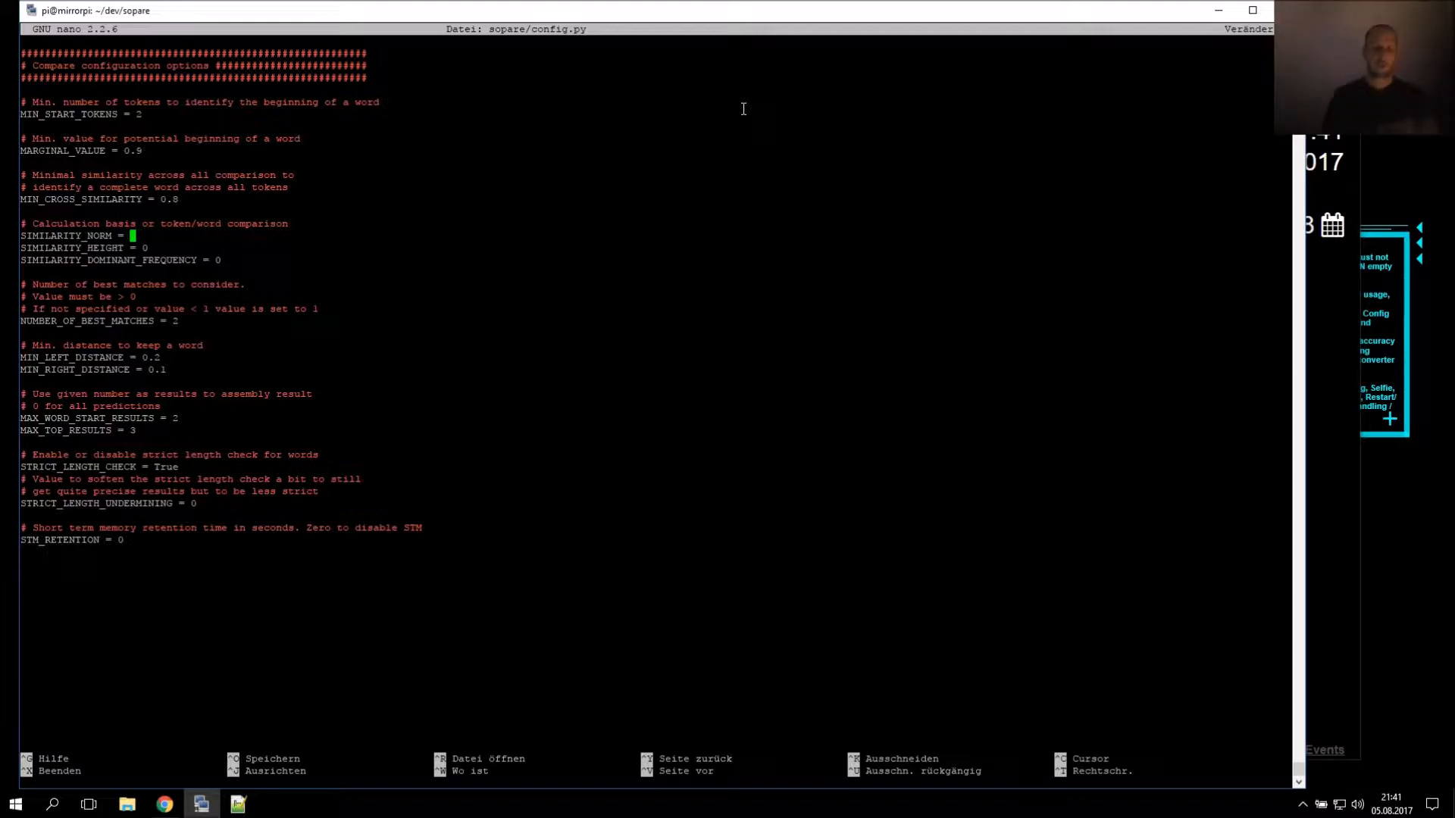
# Enter 0.5 for SIMILARITY_NORM and SIMILARITY_HEIGHT, then save and exit nano
pyautogui.write('0.5')
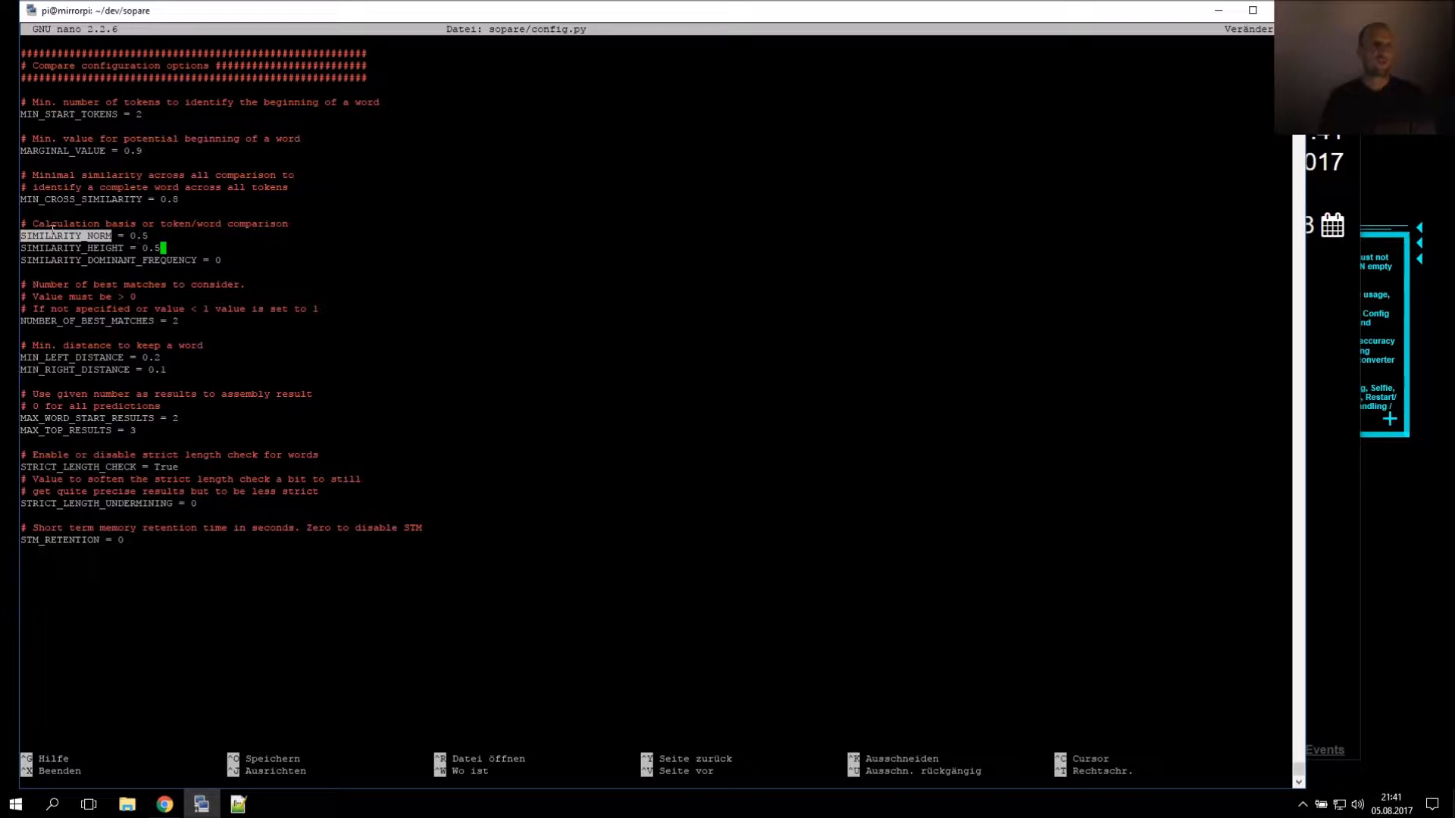
pyautogui.press('Down')
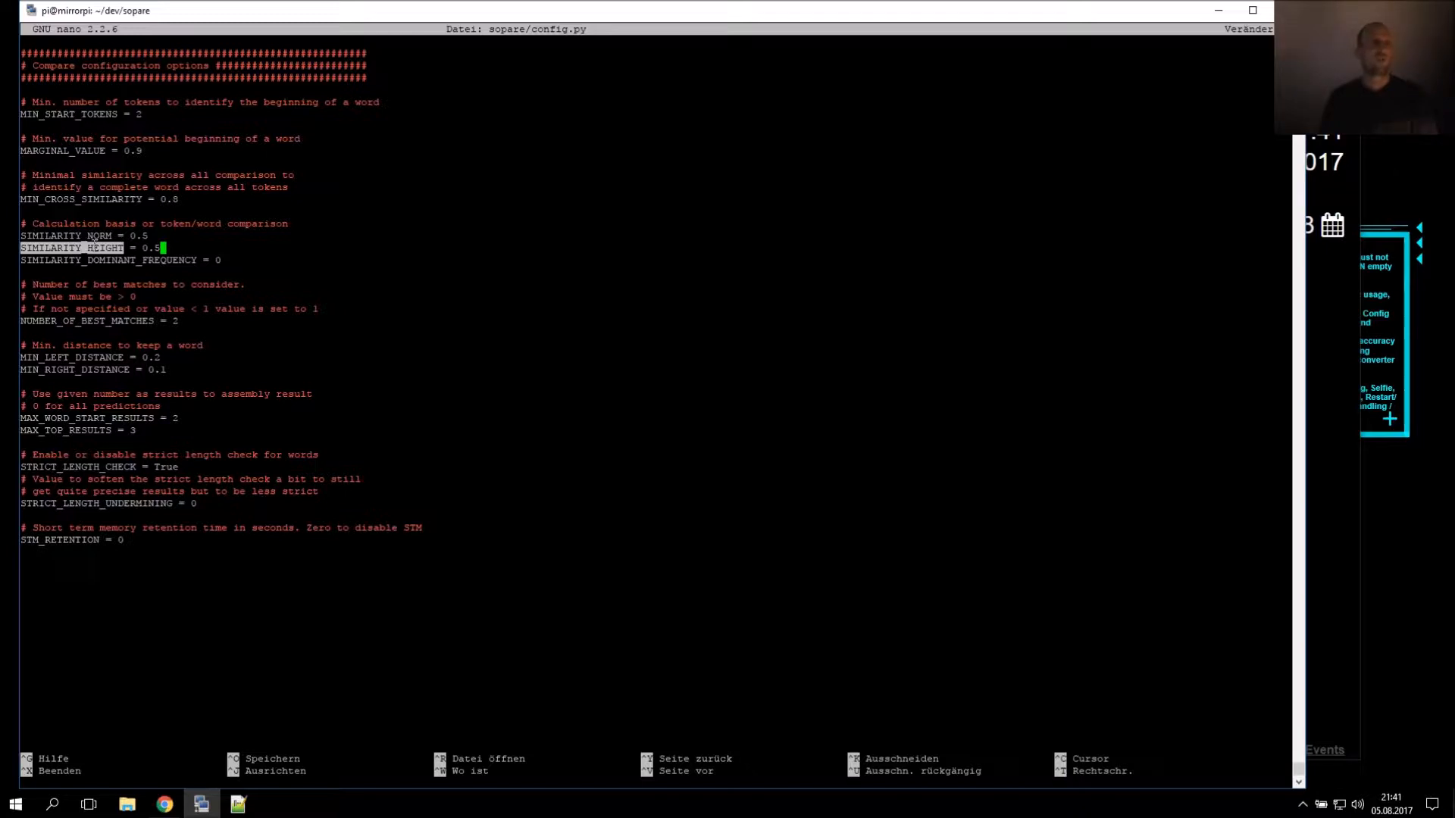
pyautogui.press('Down')
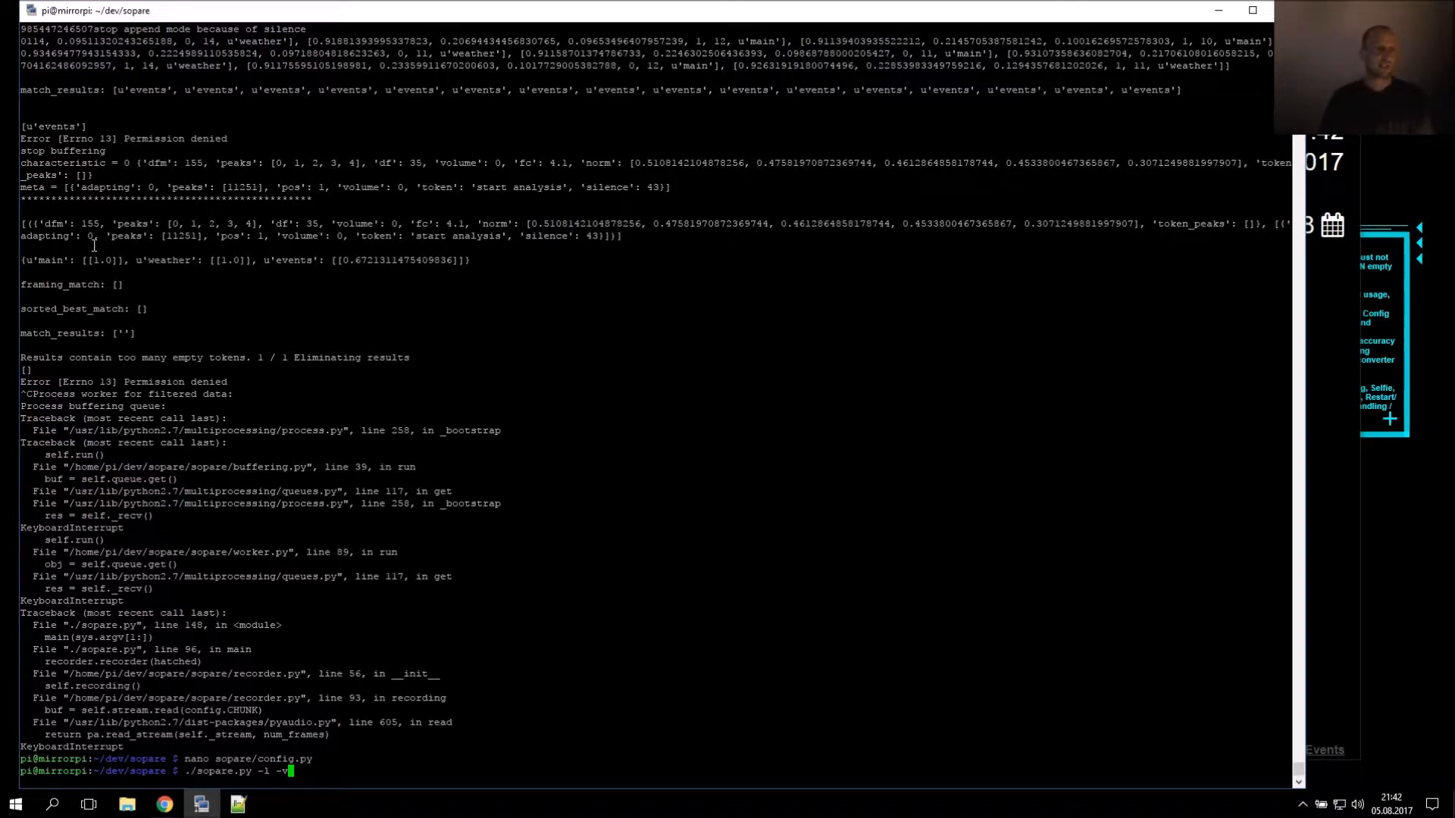
# Run ./sopare.py -l -v to test recognition with similarity norm and height at 0.5
pyautogui.press('Return')
pyautogui.write('nano sopare/config.py')
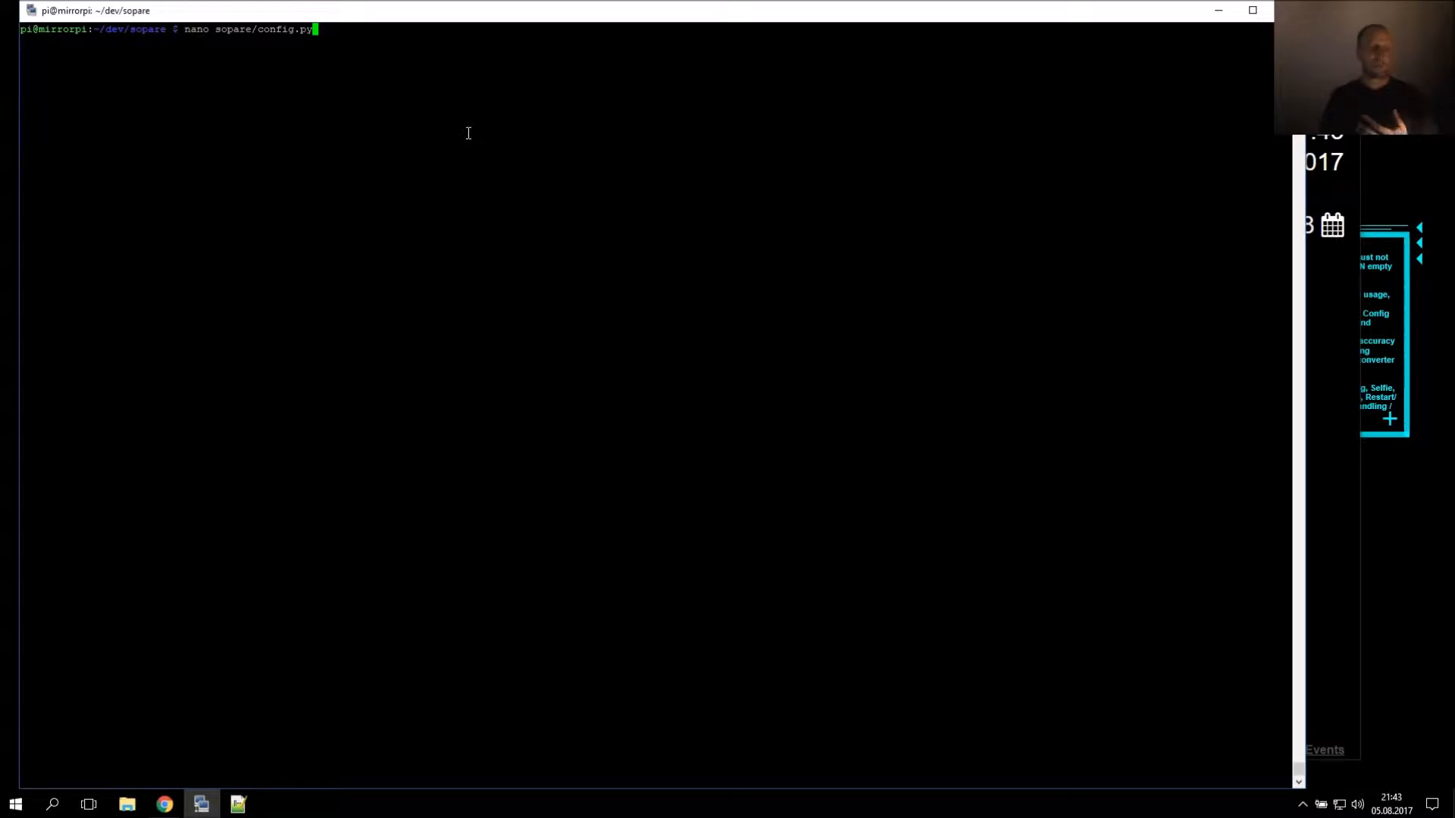
# Reopen sopare/config.py in nano to review the compare options
pyautogui.press('Return')
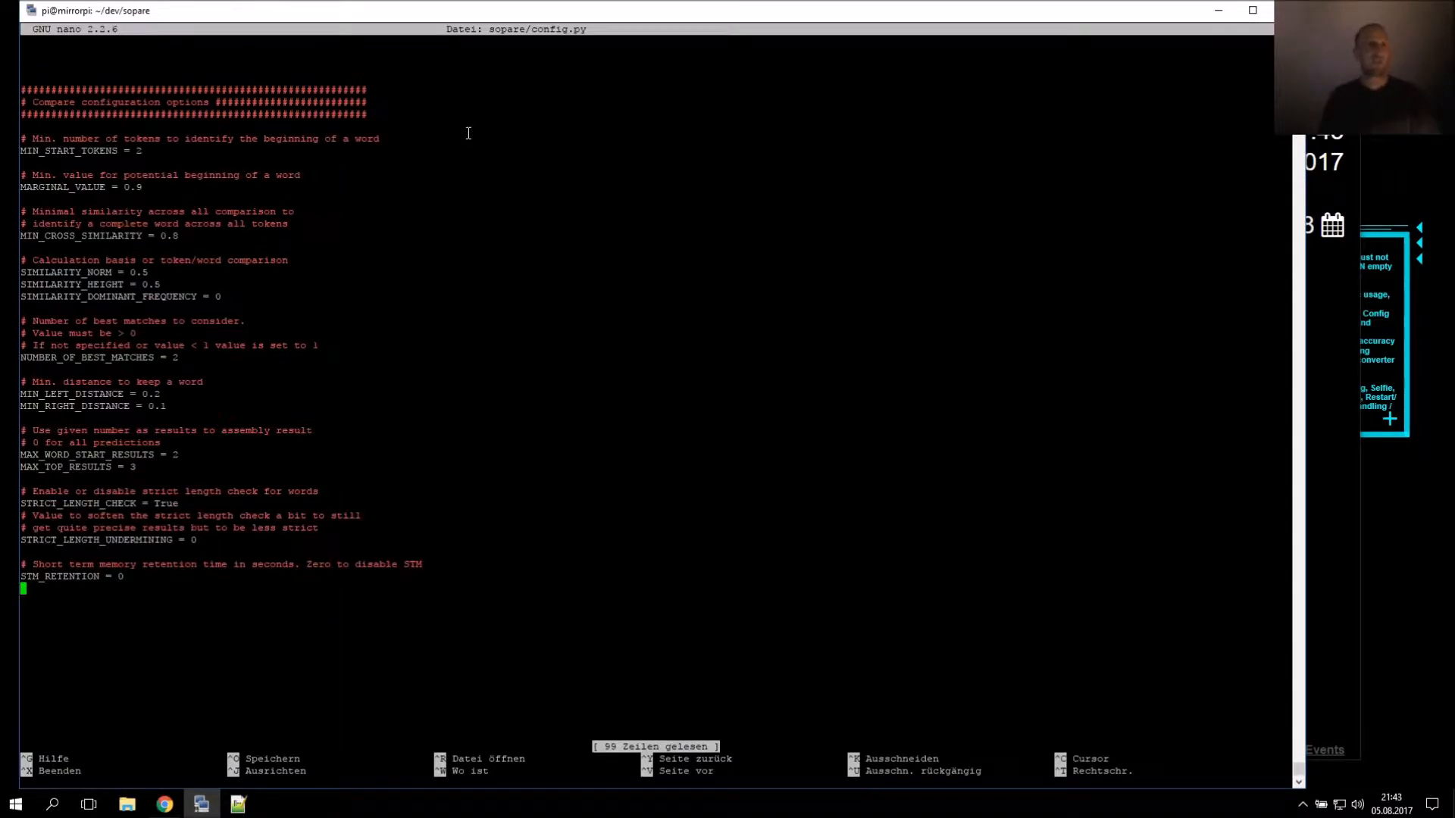